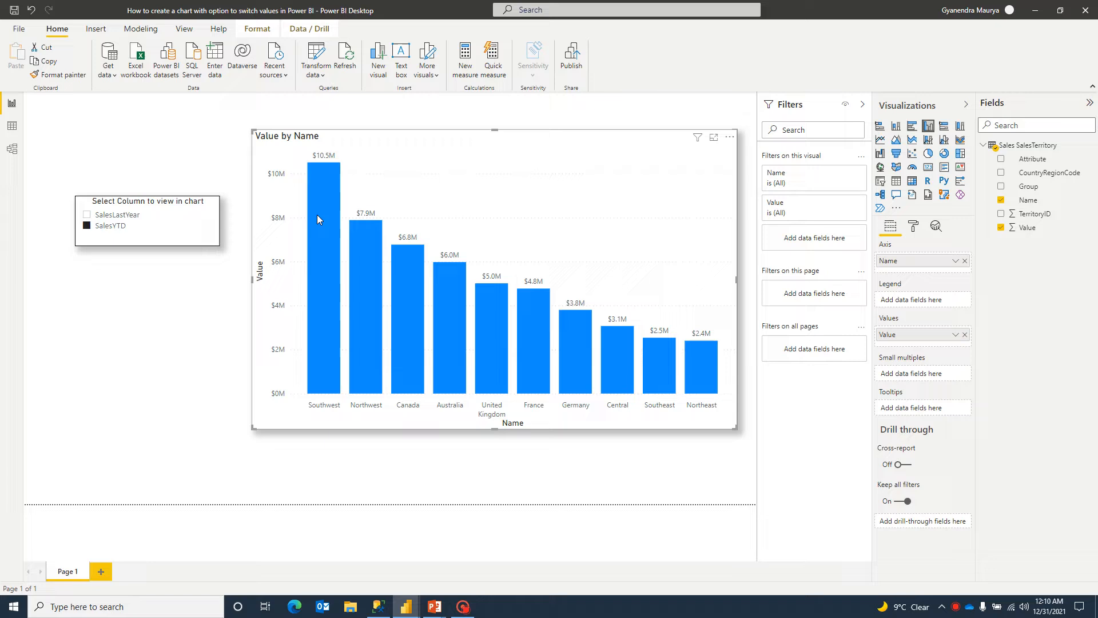
pyautogui.moveTo(176, 215)
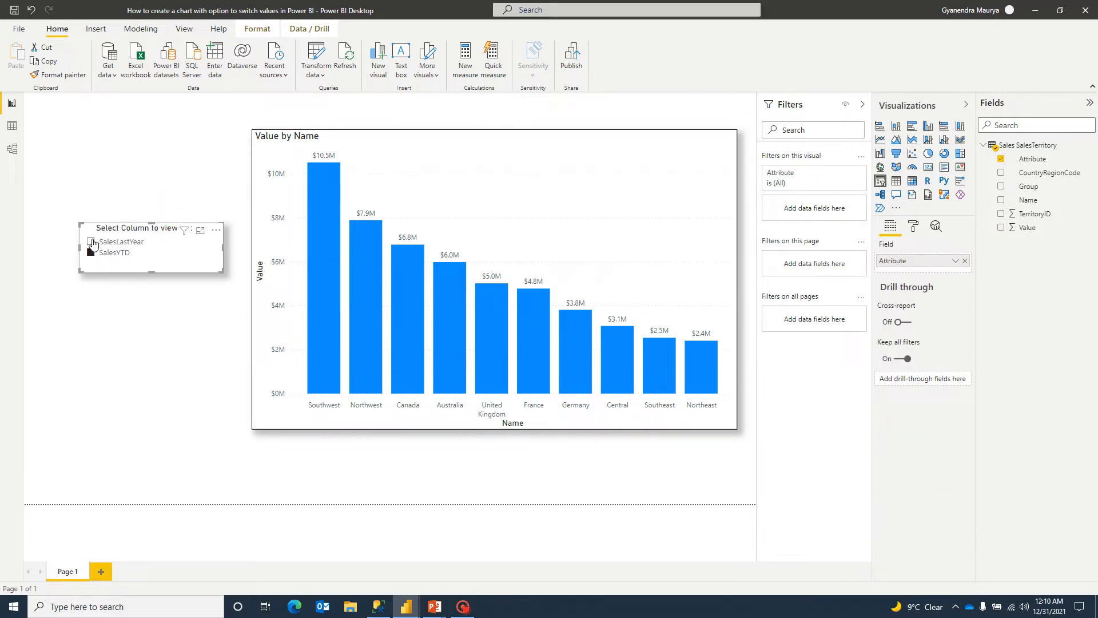
# Step: Pick SalesYTD then SalesLastYear in the slicer so the Value by Name chart switches figures
pyautogui.click(90, 252)
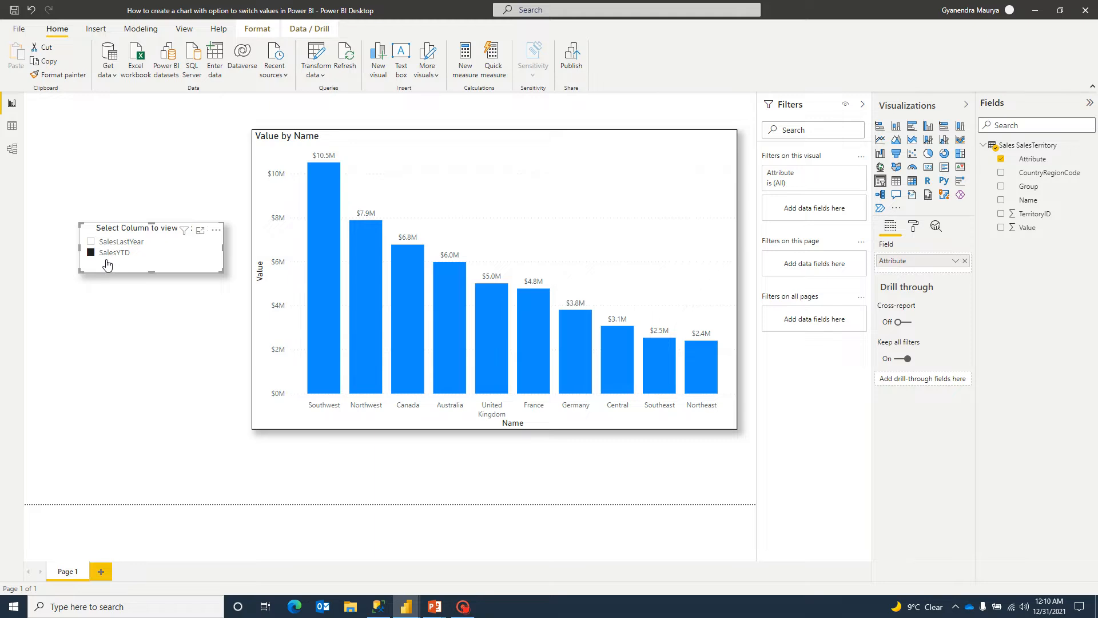
pyautogui.moveTo(333, 184)
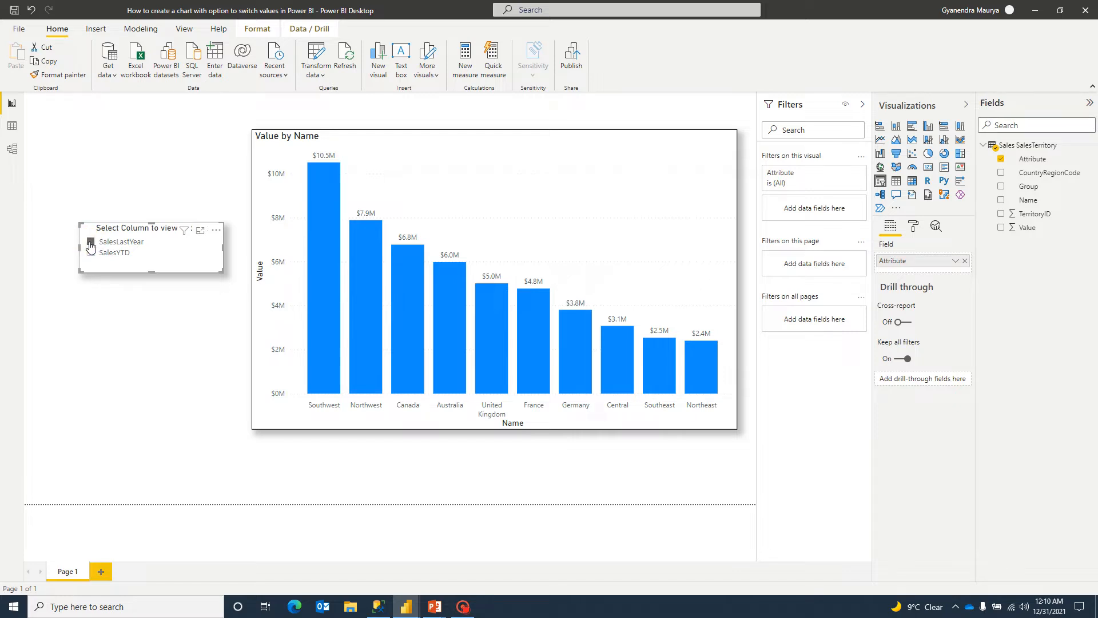
pyautogui.click(91, 241)
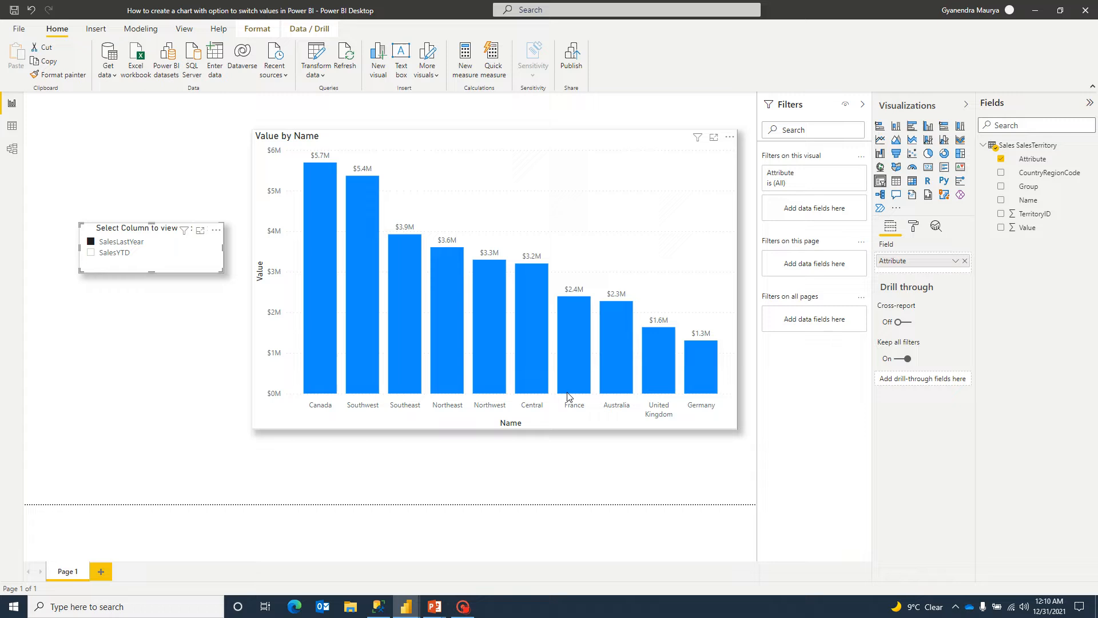
pyautogui.moveTo(400, 351)
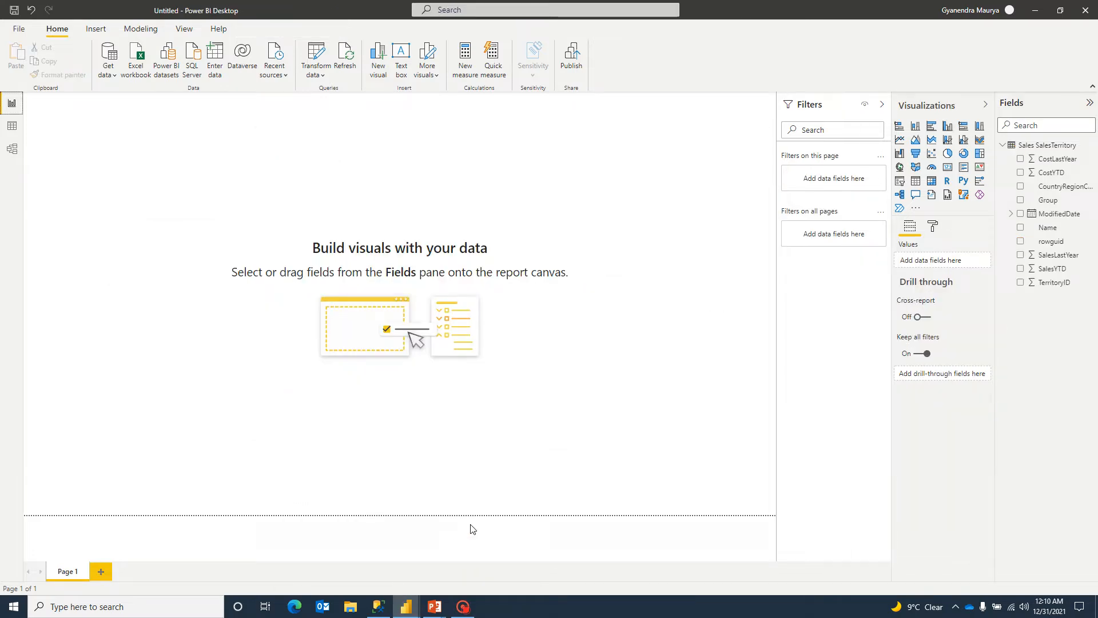
pyautogui.moveTo(279, 259)
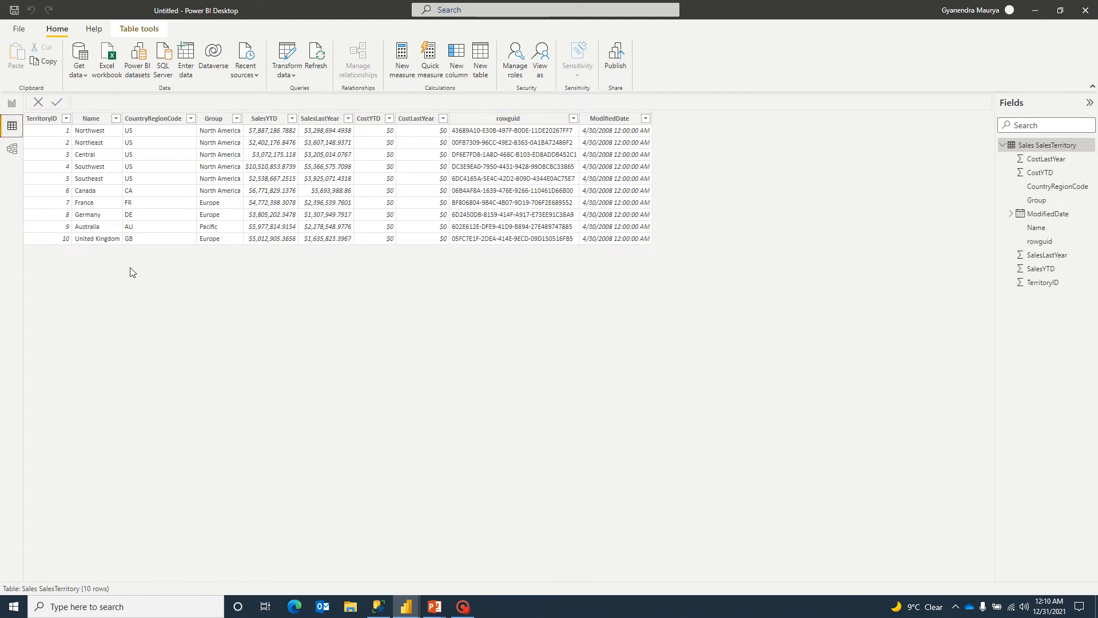
pyautogui.moveTo(91, 256)
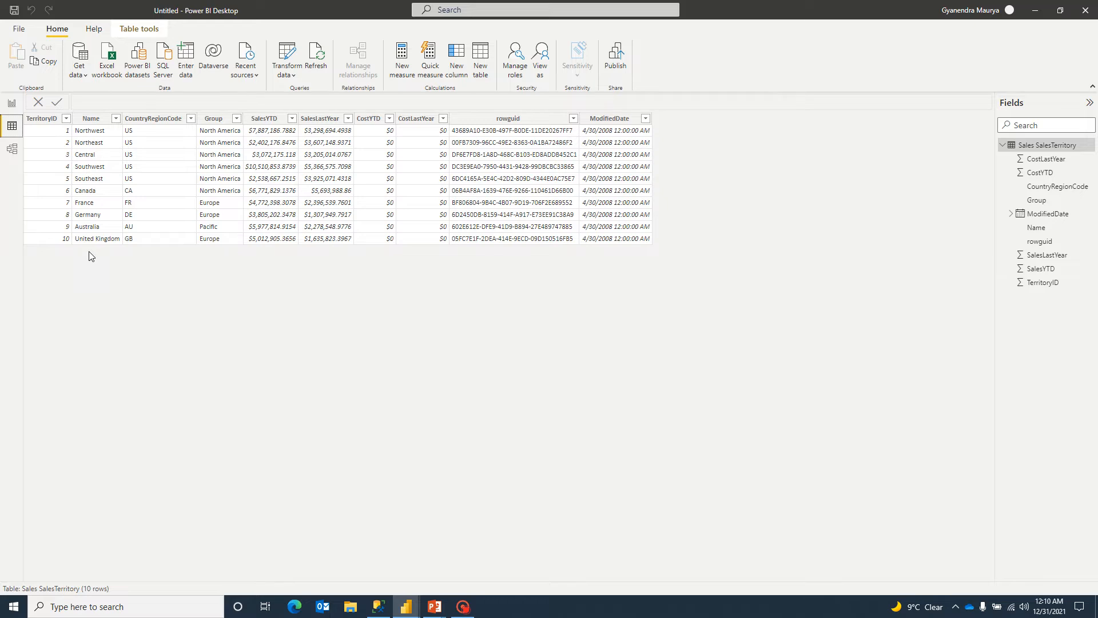
pyautogui.moveTo(84, 245)
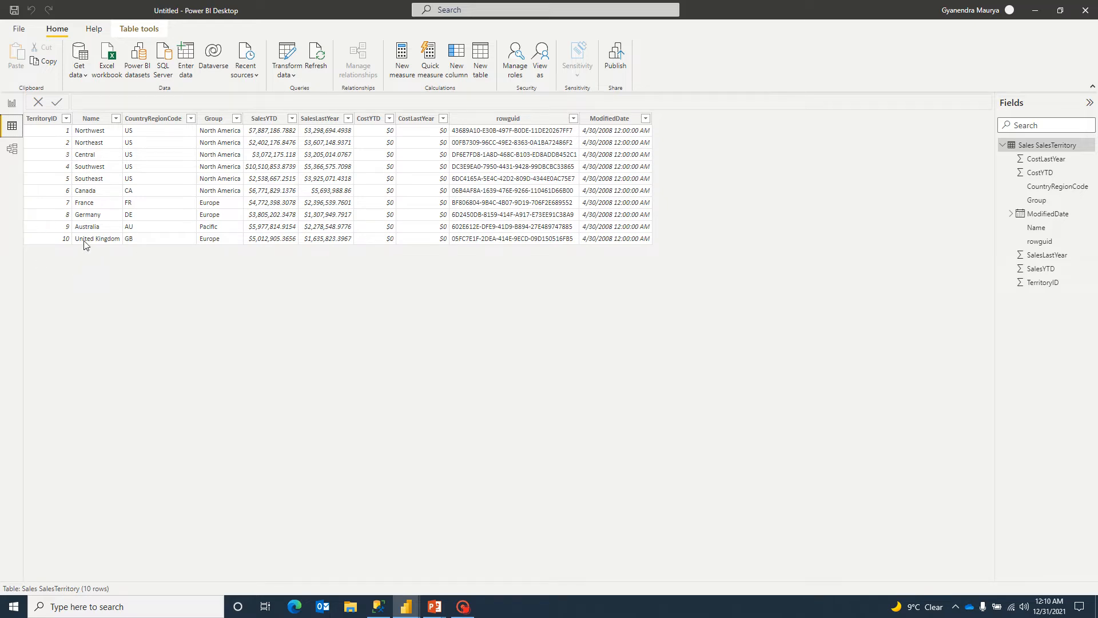
pyautogui.moveTo(339, 280)
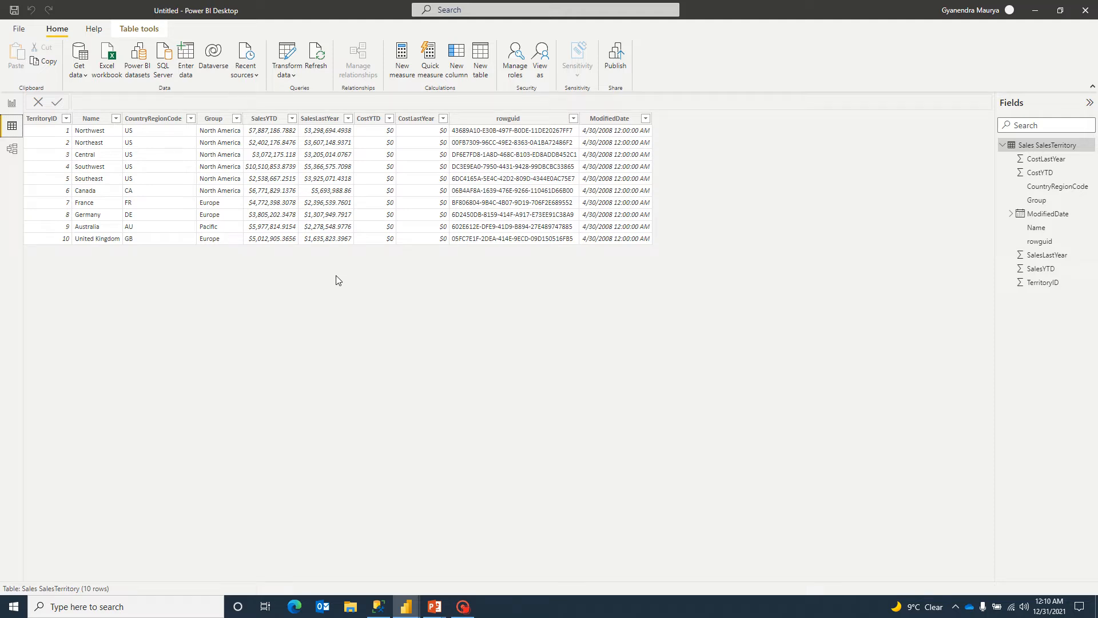
pyautogui.moveTo(290, 215)
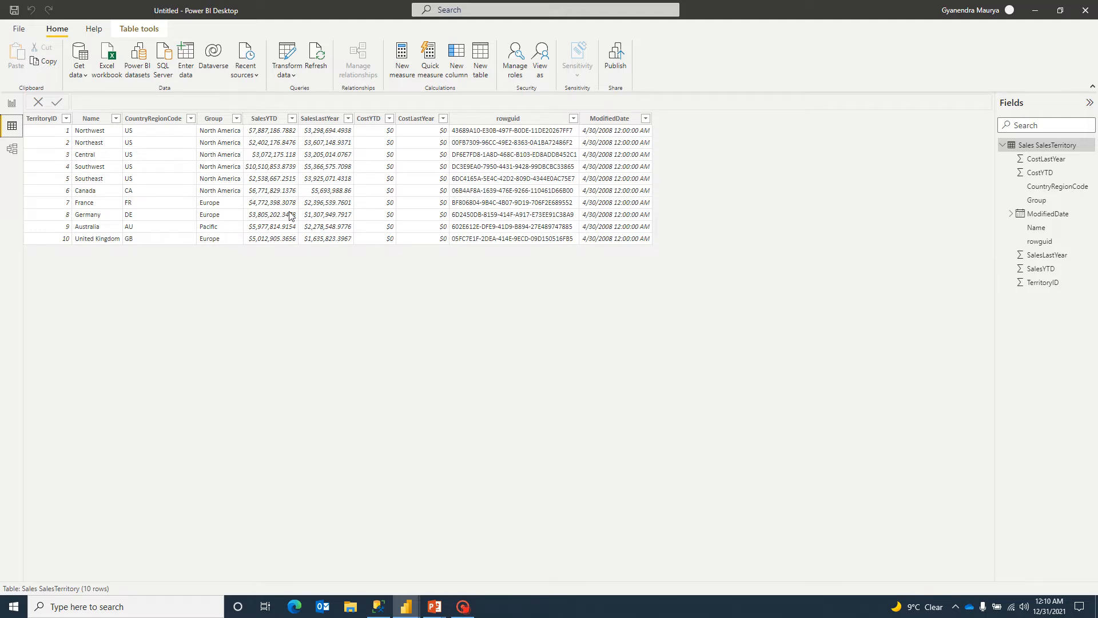
# Step: Select the SalesYTD, SalesLastYear and first column headers of the Sales SalesTerritory table to review them
pyautogui.click(265, 118)
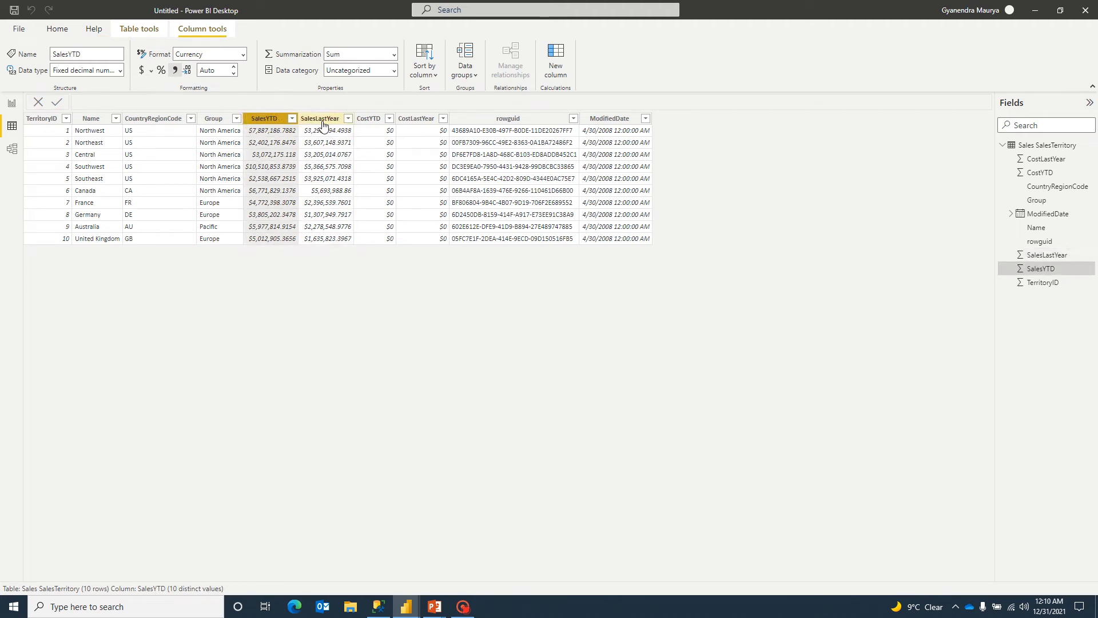
pyautogui.click(321, 118)
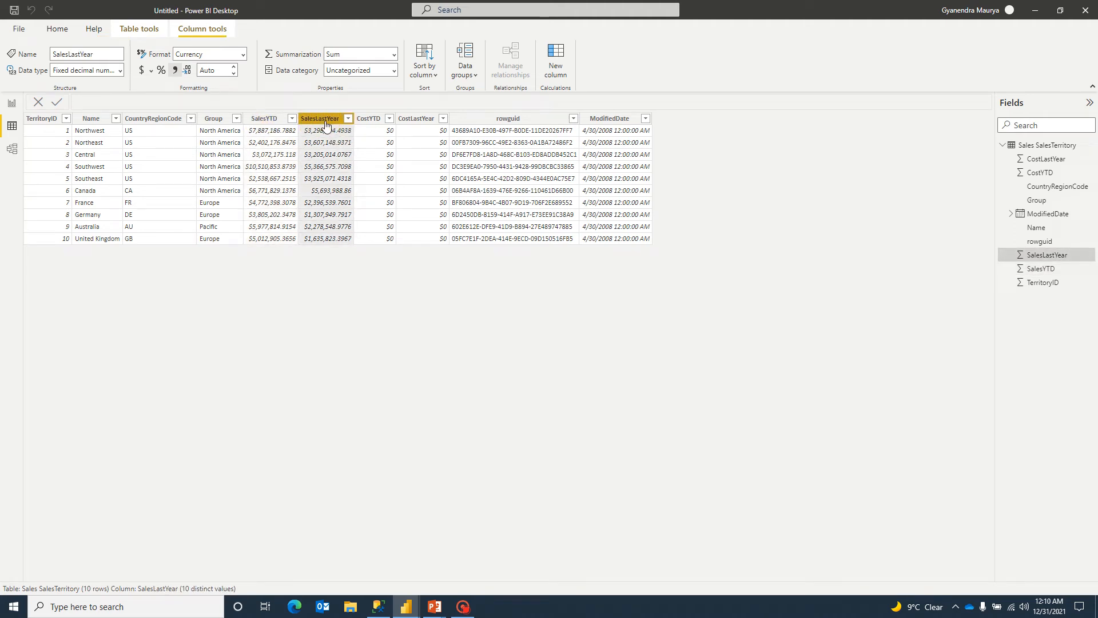
pyautogui.click(90, 117)
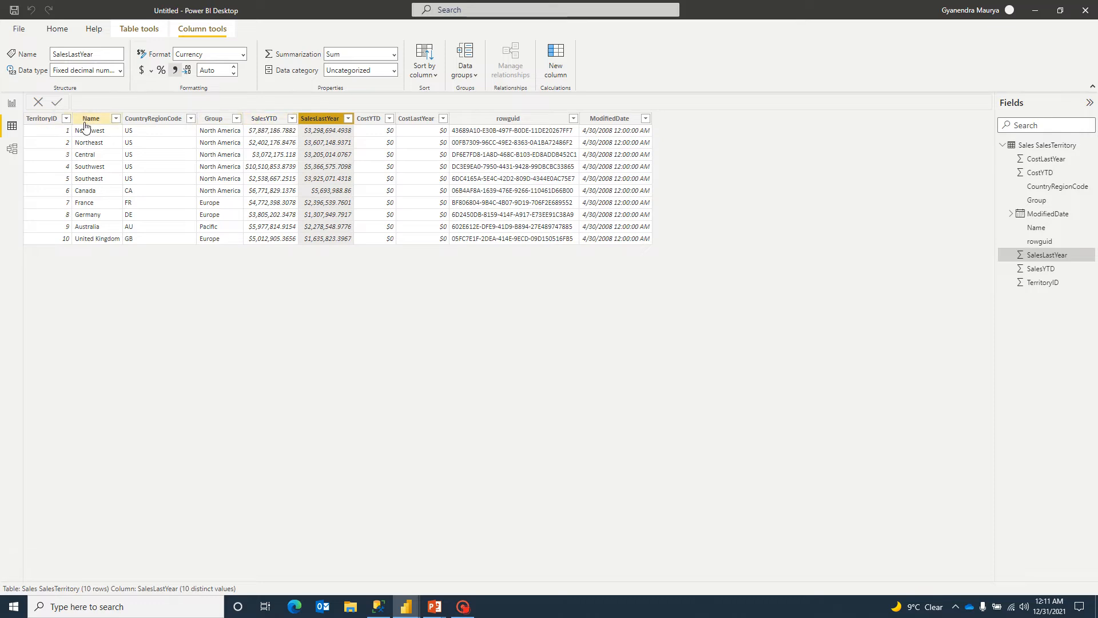
pyautogui.click(89, 117)
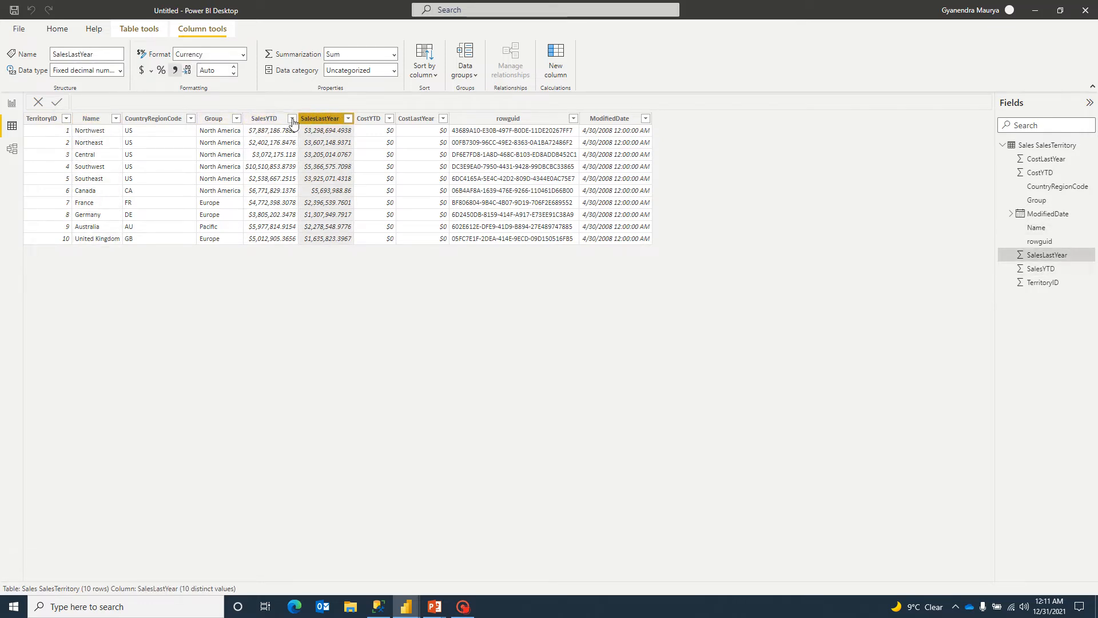
pyautogui.click(265, 118)
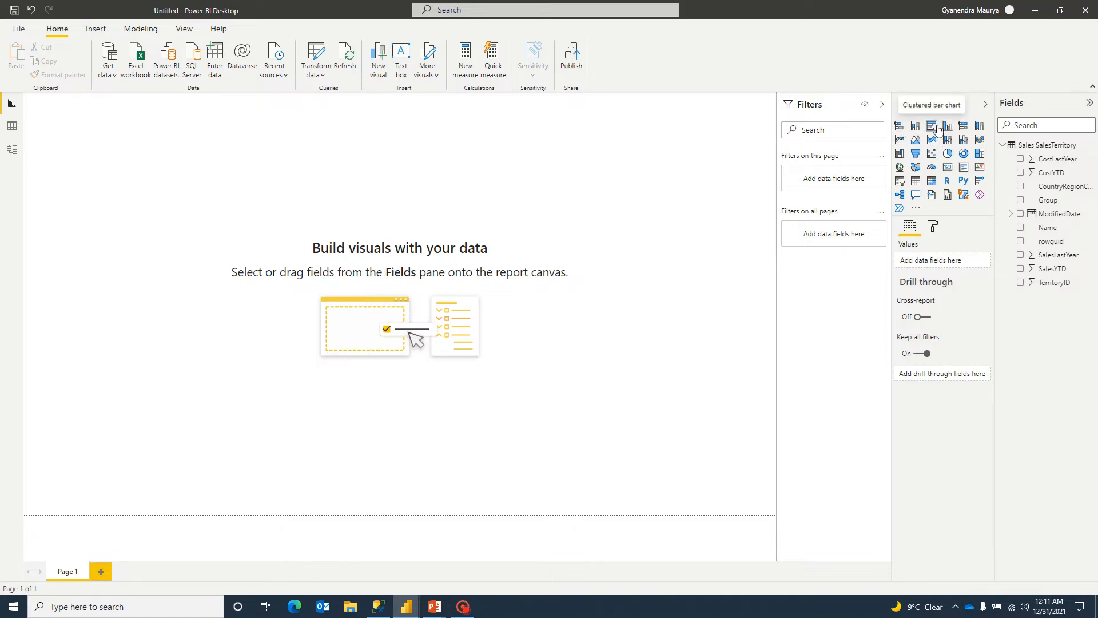
# Step: Add a clustered column chart plotting SalesYTD and SalesLastYear by territory Name
pyautogui.click(931, 126)
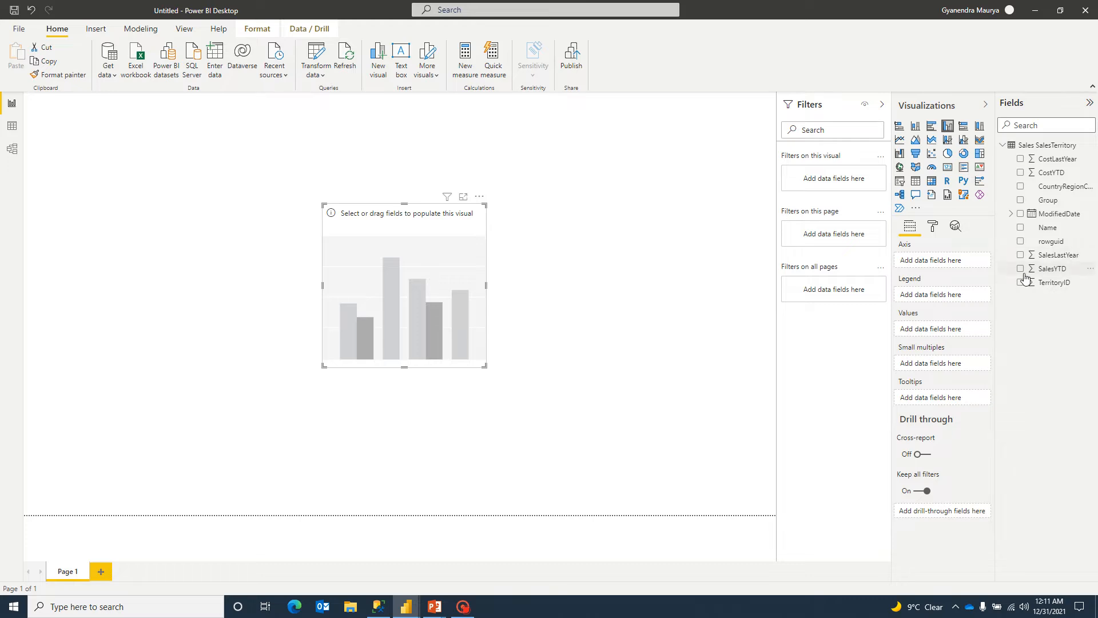
pyautogui.click(1021, 268)
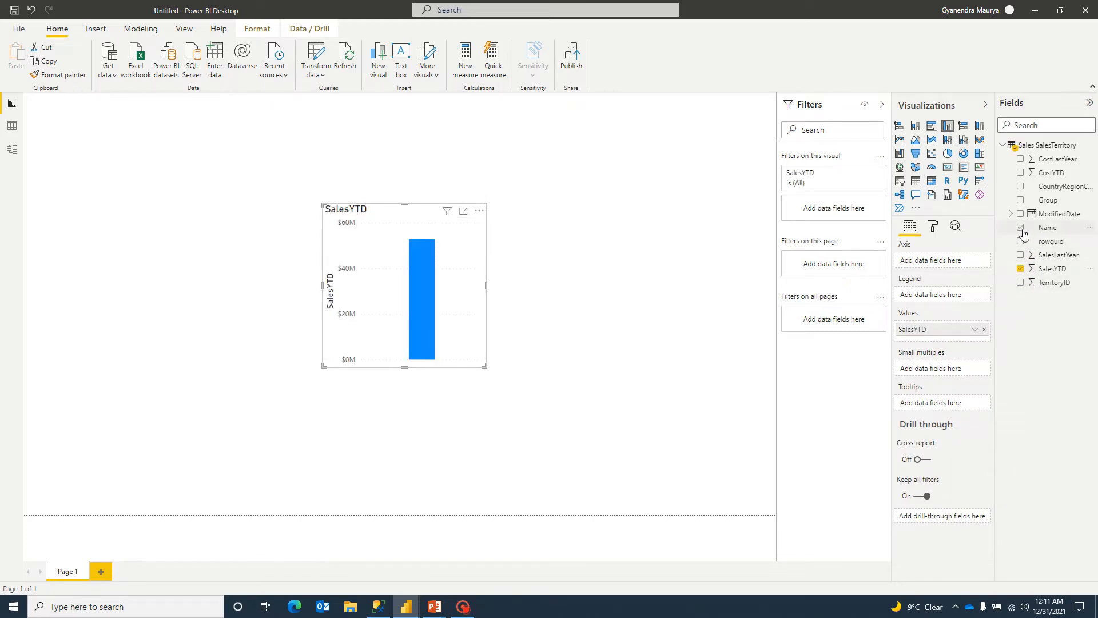
pyautogui.click(1020, 227)
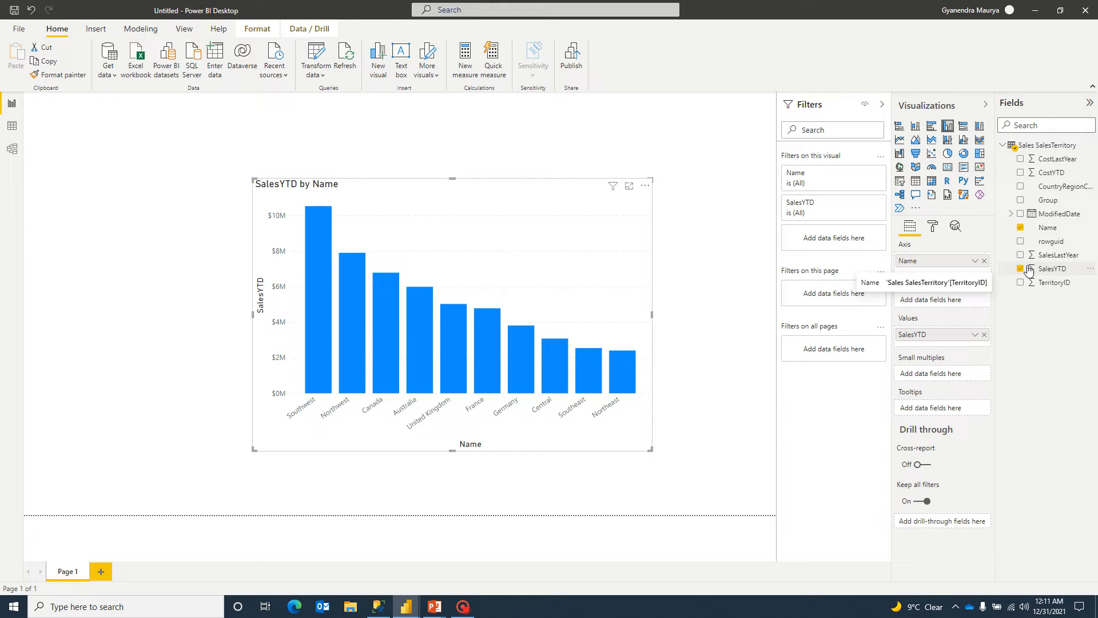
pyautogui.click(1020, 254)
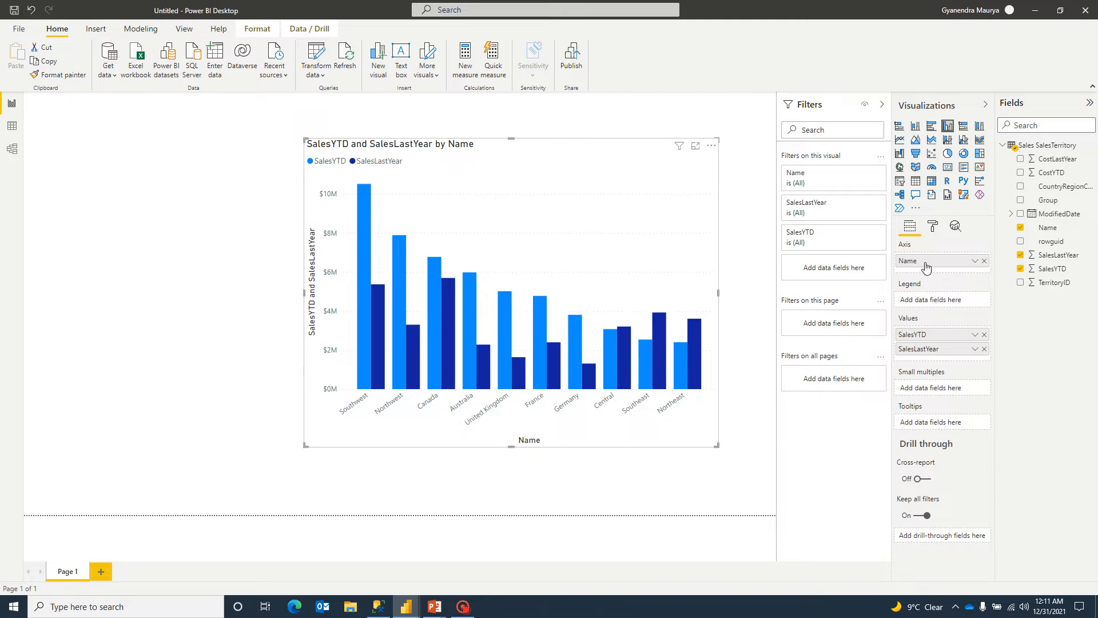
# Step: Turn on the chart's Shadow and Data labels in the Format pane
pyautogui.click(934, 225)
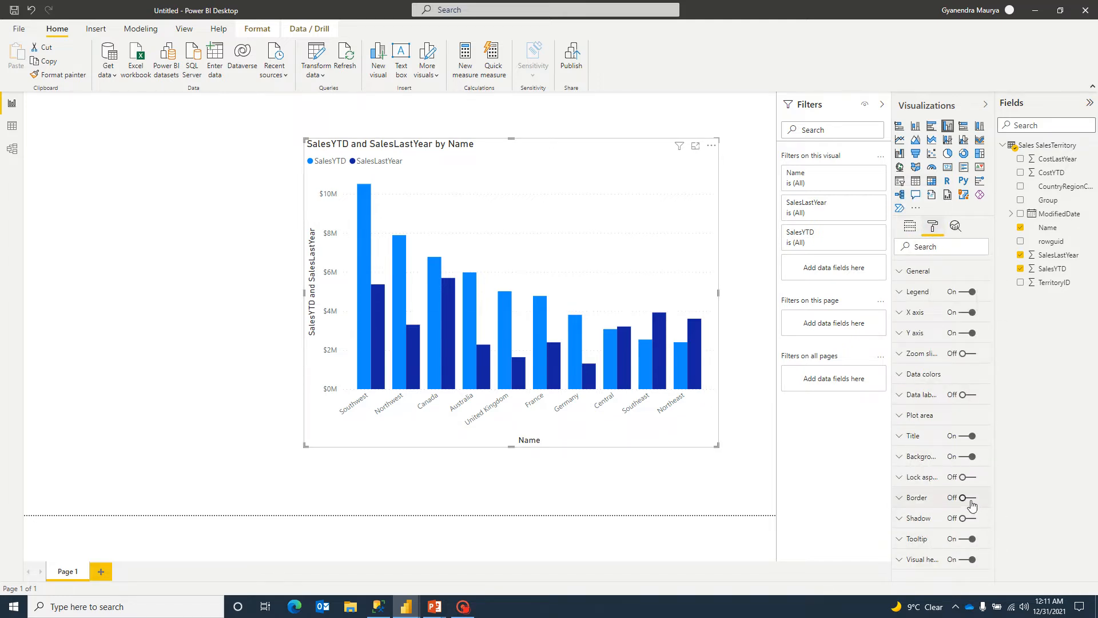
pyautogui.click(970, 517)
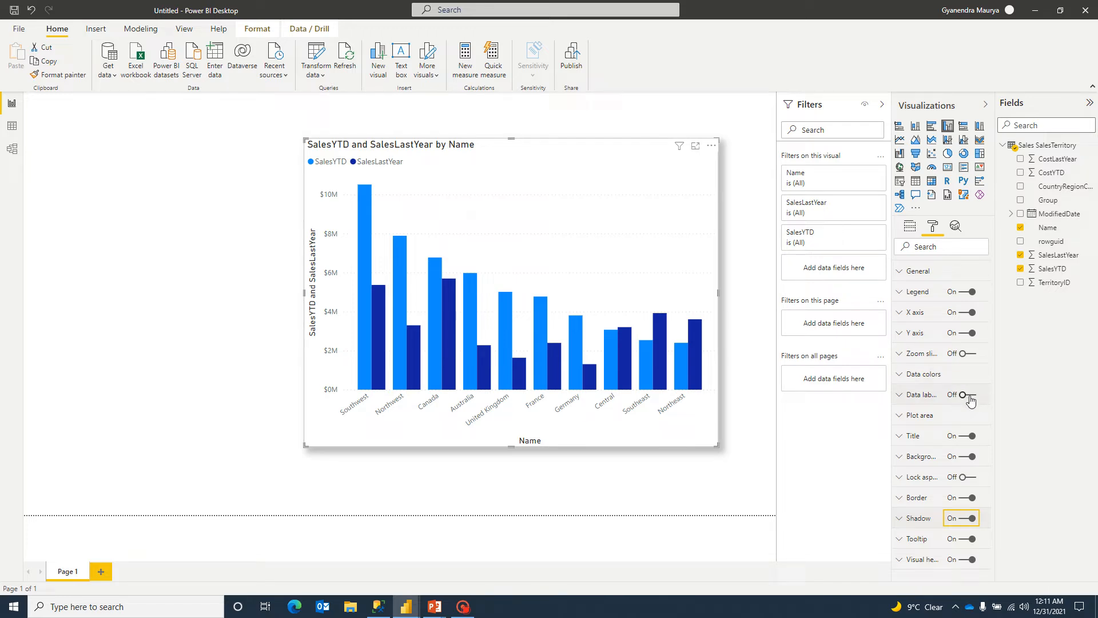
pyautogui.click(970, 394)
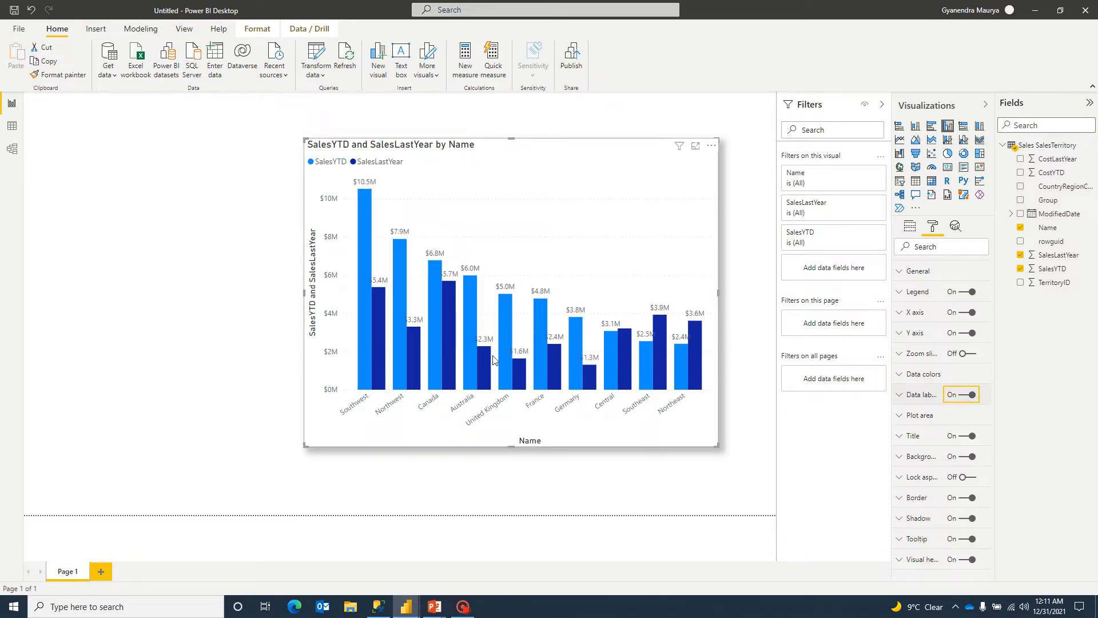
pyautogui.moveTo(410, 431)
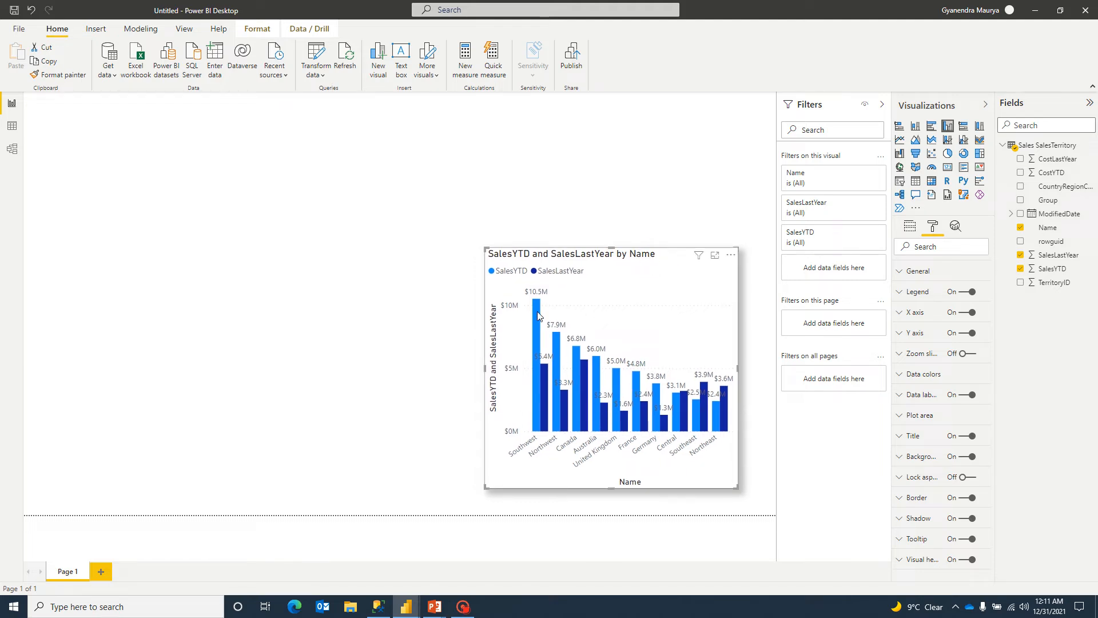
pyautogui.moveTo(615, 383)
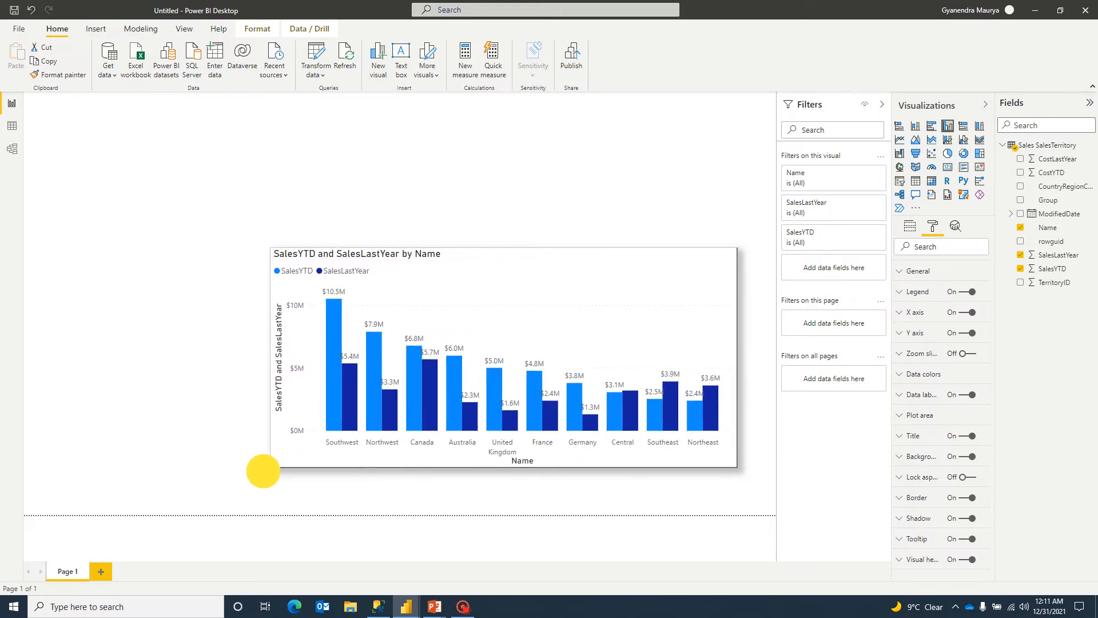
# Step: Drag the SalesYTD vs SalesLastYear chart up toward the top of the canvas
pyautogui.moveTo(263, 472); pyautogui.dragTo(489, 198)
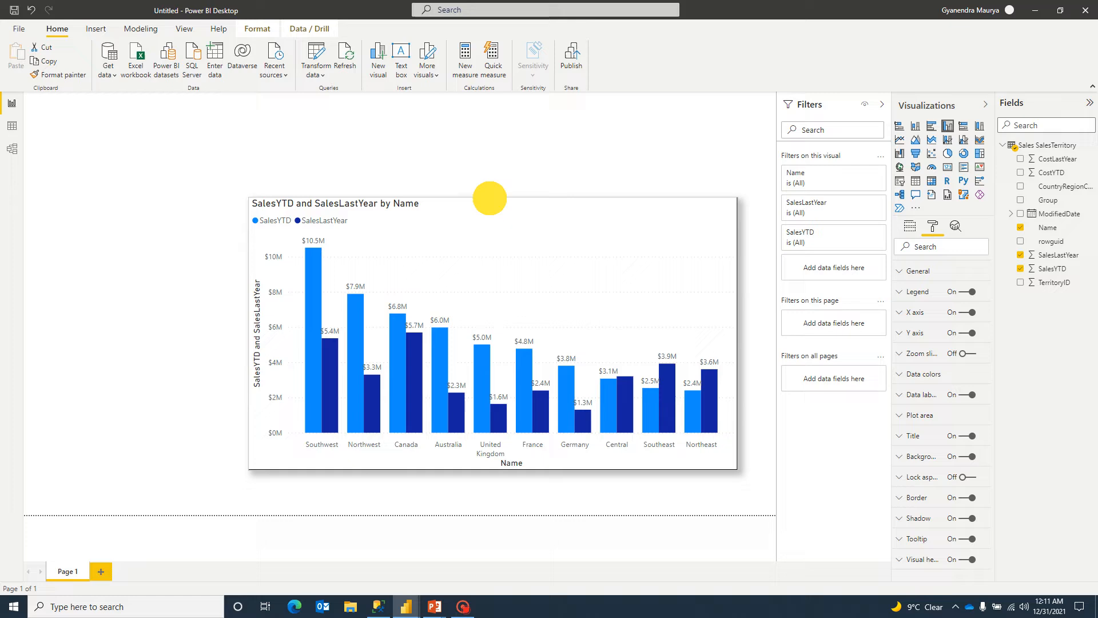
pyautogui.click(312, 273)
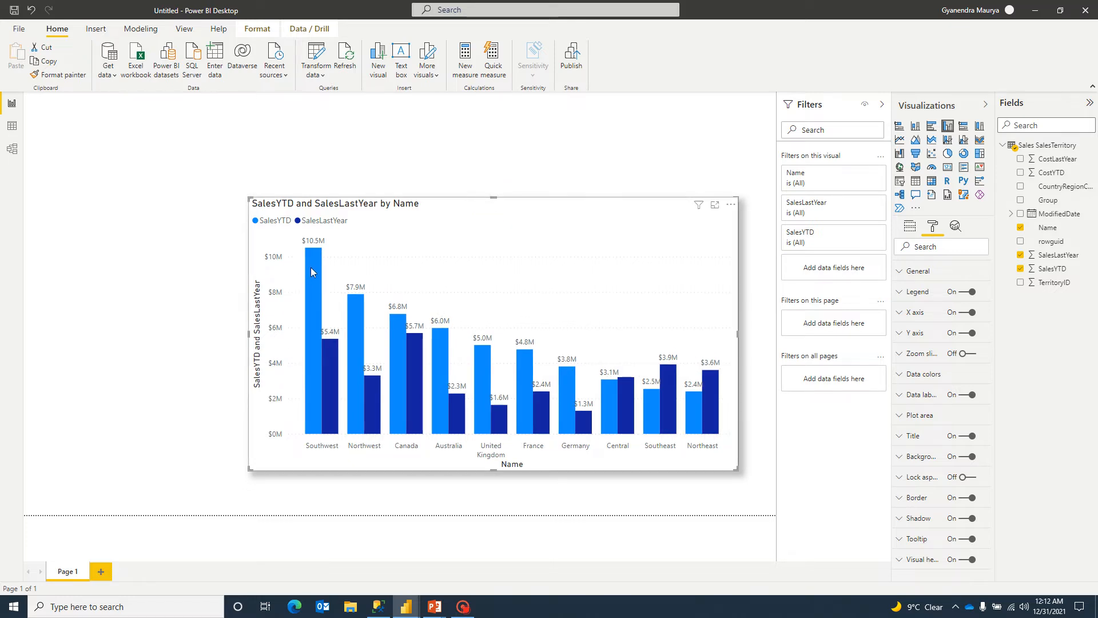
pyautogui.moveTo(364, 379)
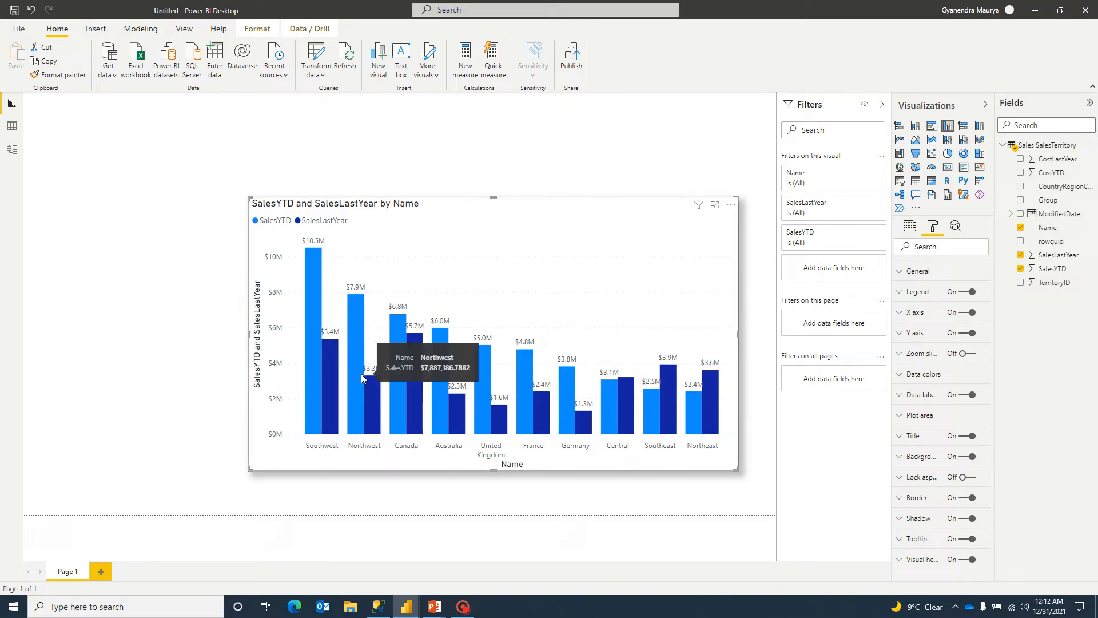
pyautogui.moveTo(32, 147)
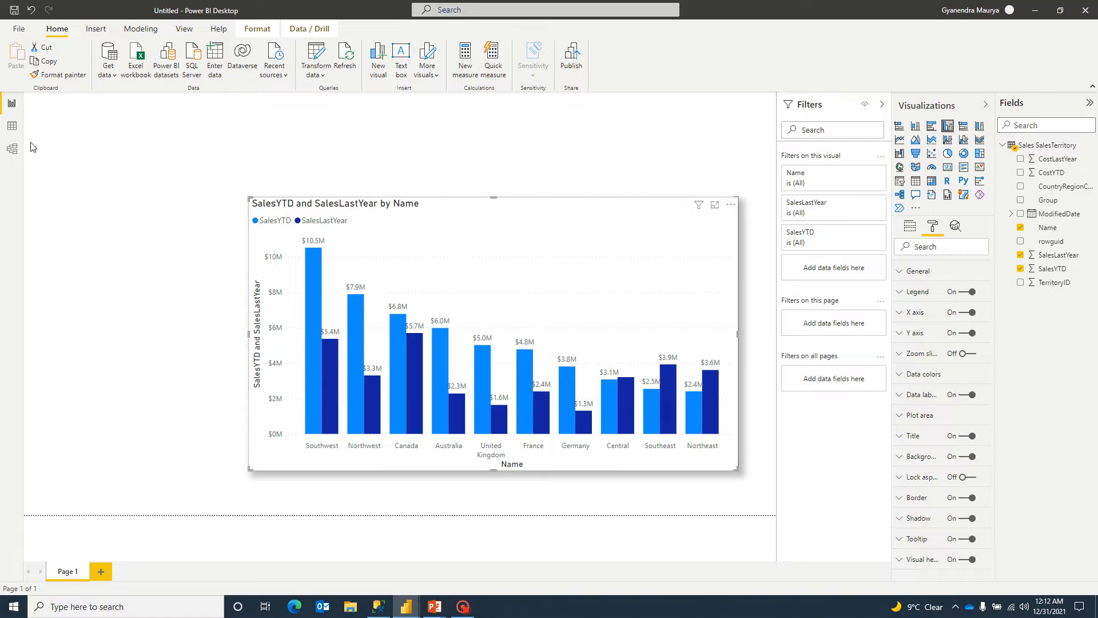
pyautogui.moveTo(12, 103)
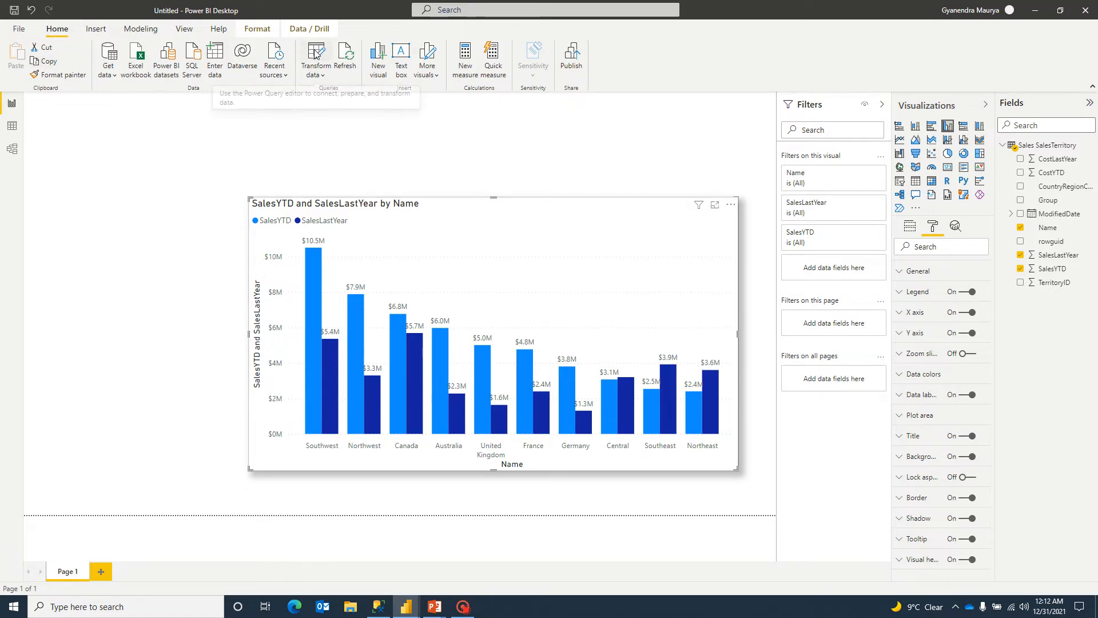
# Step: Open Power Query Editor on the Sales SalesTerritory query via Transform data
pyautogui.click(315, 53)
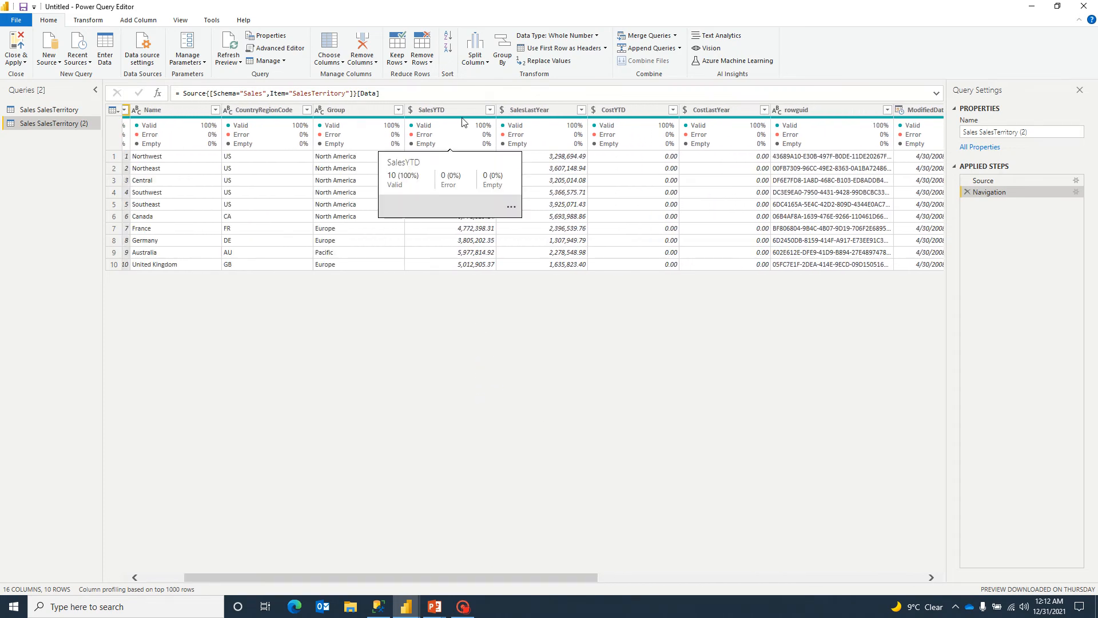
# Step: Unpivot only the SalesYTD and SalesLastYear columns into Attribute–Value rows
pyautogui.click(533, 110)
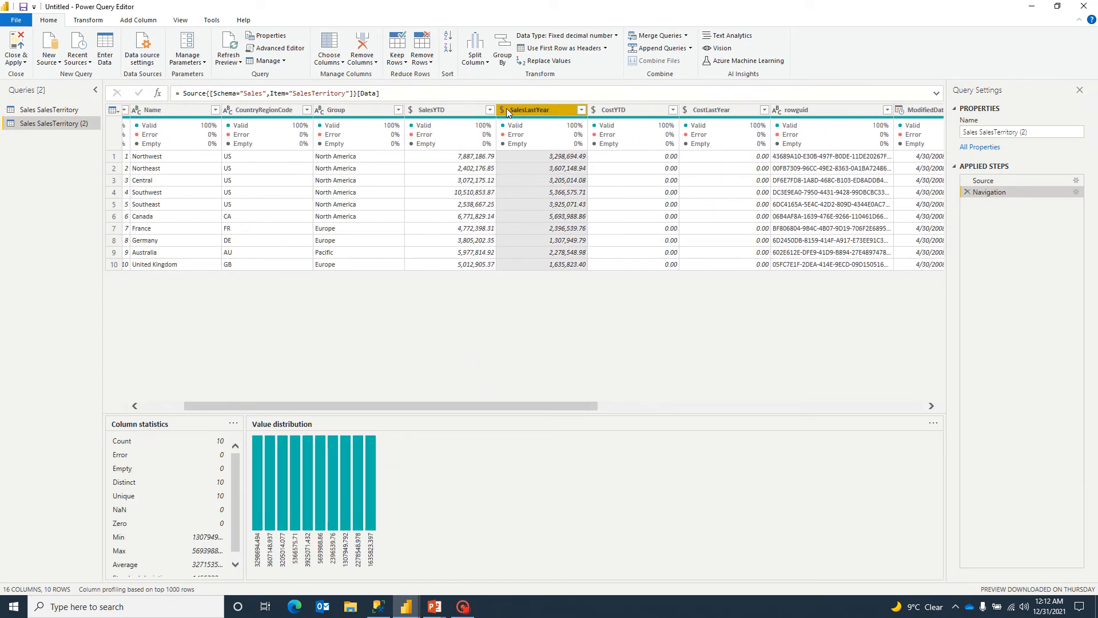
pyautogui.click(431, 109)
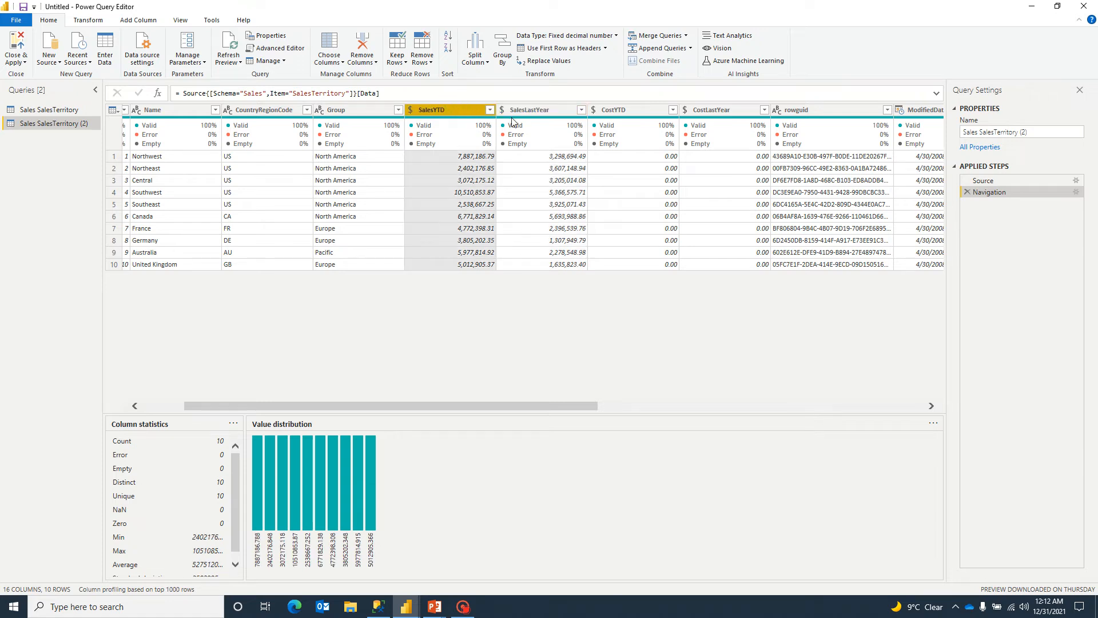
pyautogui.click(542, 110)
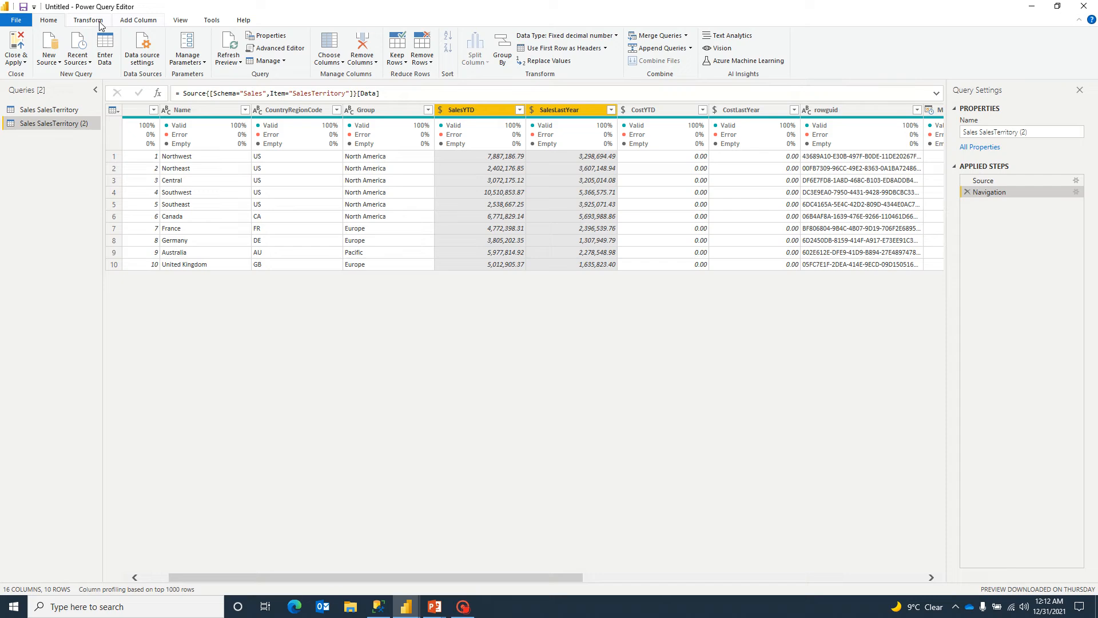
pyautogui.click(88, 19)
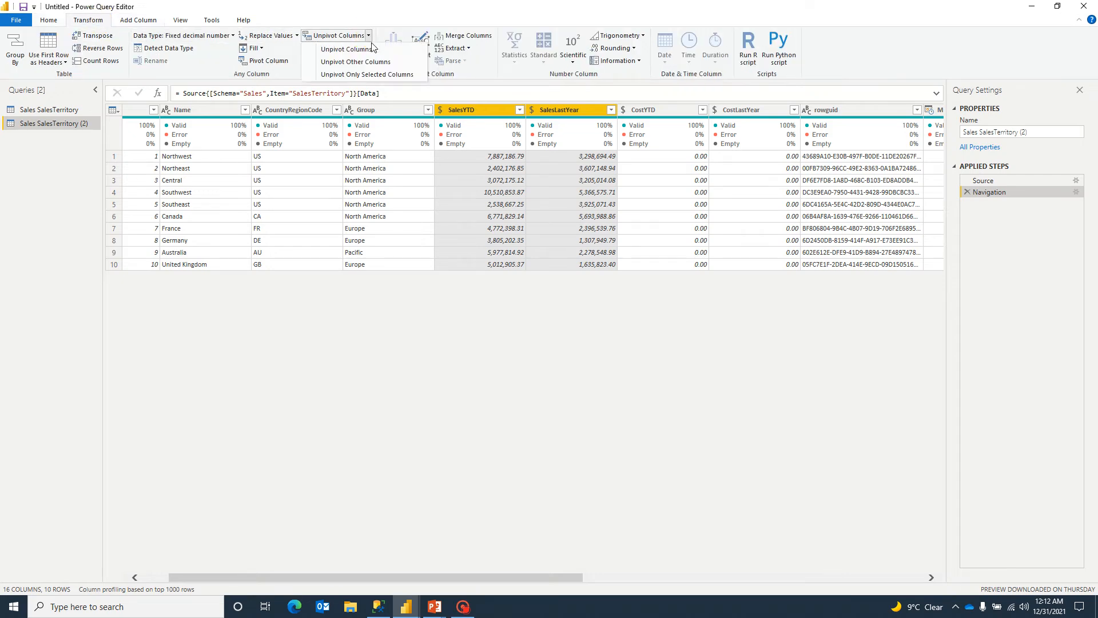
pyautogui.moveTo(369, 74)
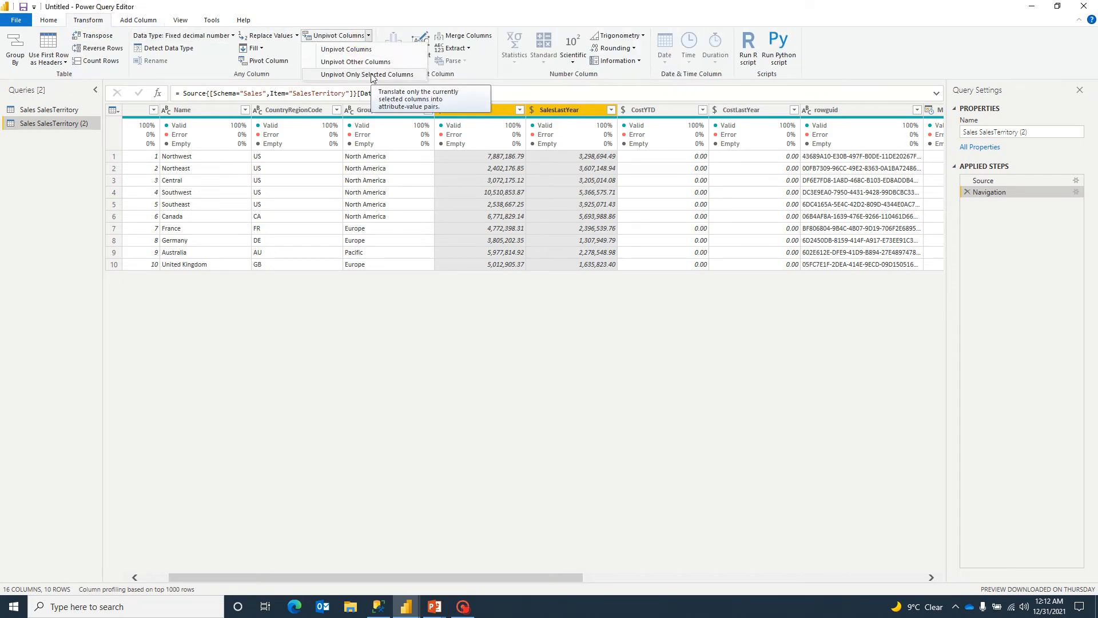
pyautogui.click(366, 74)
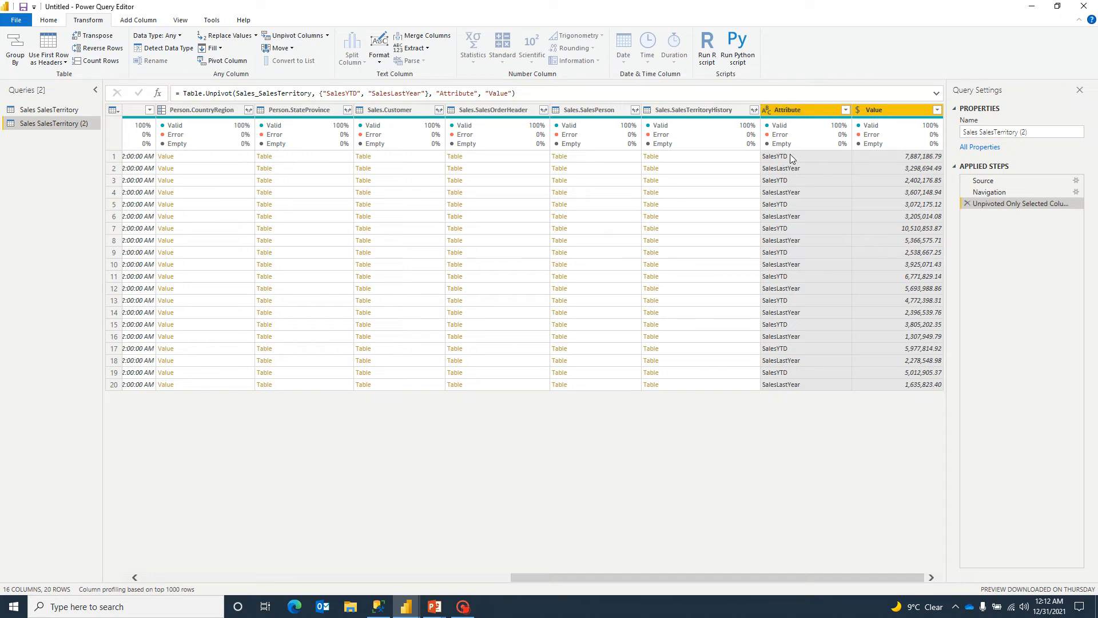
pyautogui.moveTo(791, 175)
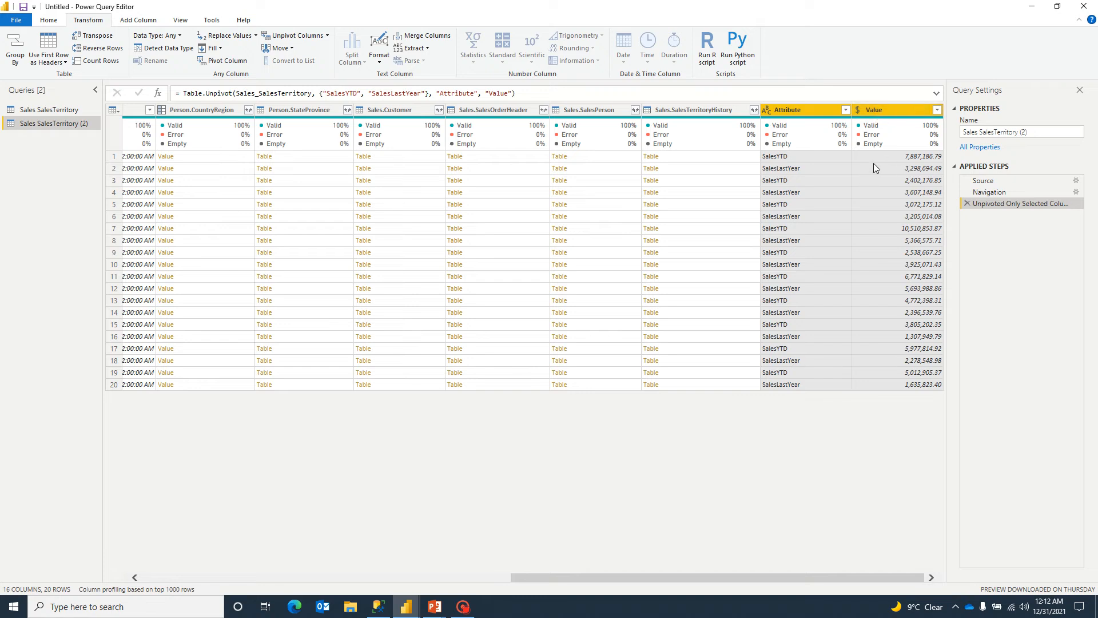
pyautogui.moveTo(878, 164)
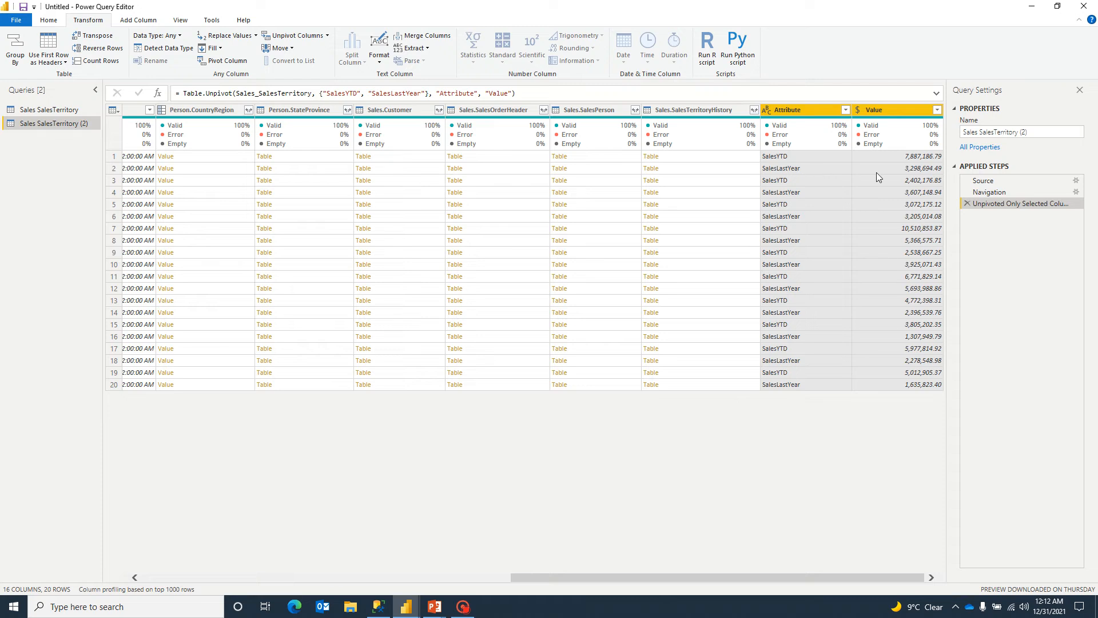
pyautogui.moveTo(3, 123)
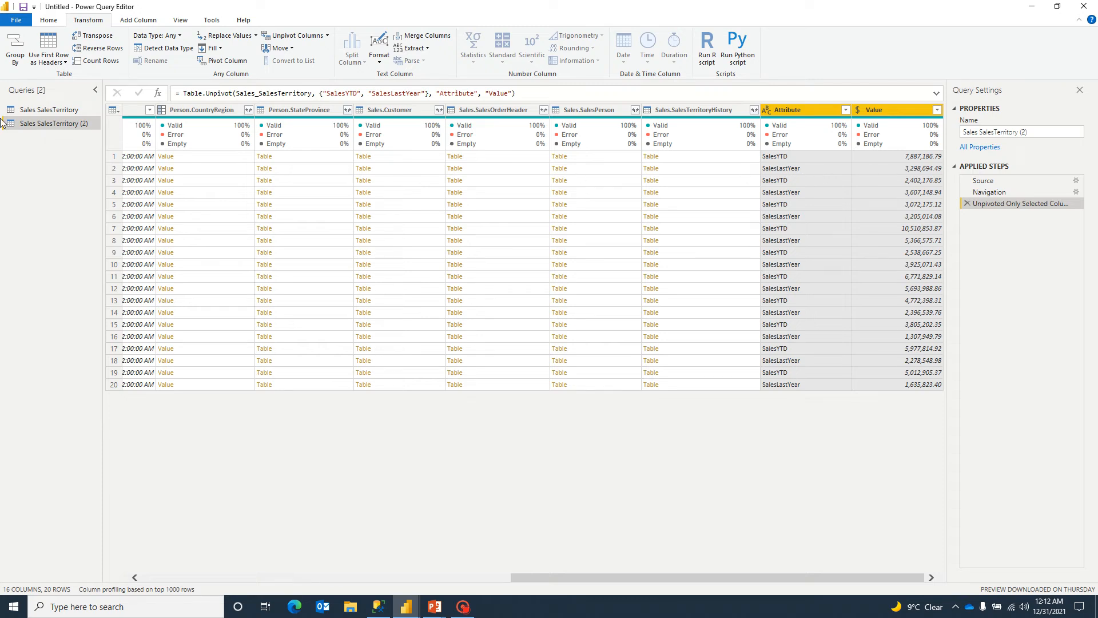
# Step: Close & Apply the query changes to load the unpivoted copy into the report
pyautogui.click(48, 19)
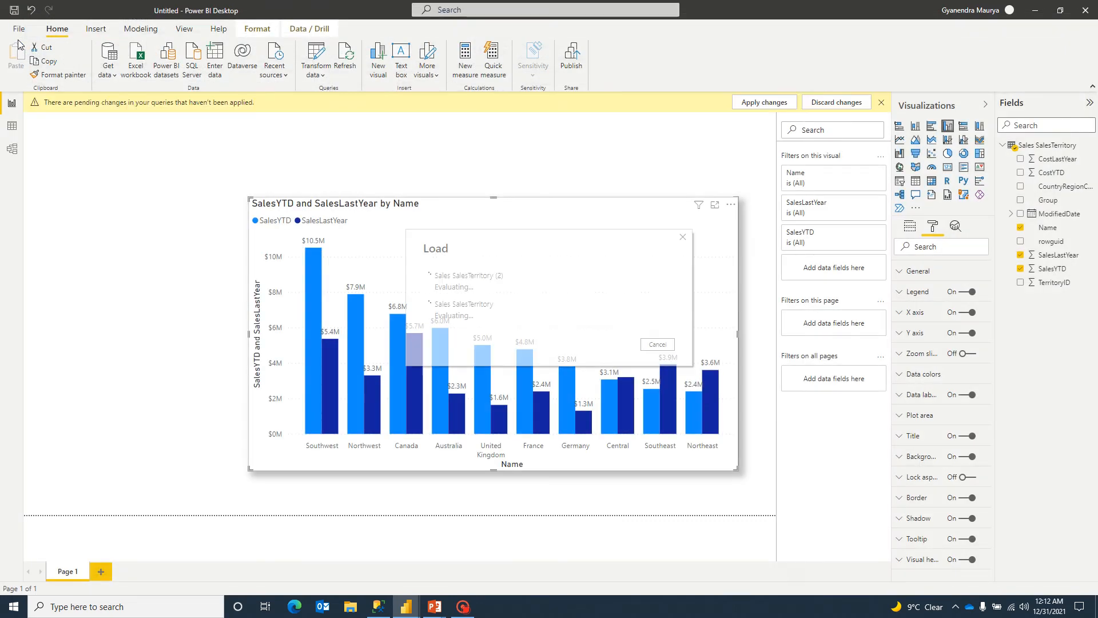
# Step: Remove Name, SalesYTD and SalesLastYear from the chart and expand Sales SalesTerritory (2)
pyautogui.click(763, 101)
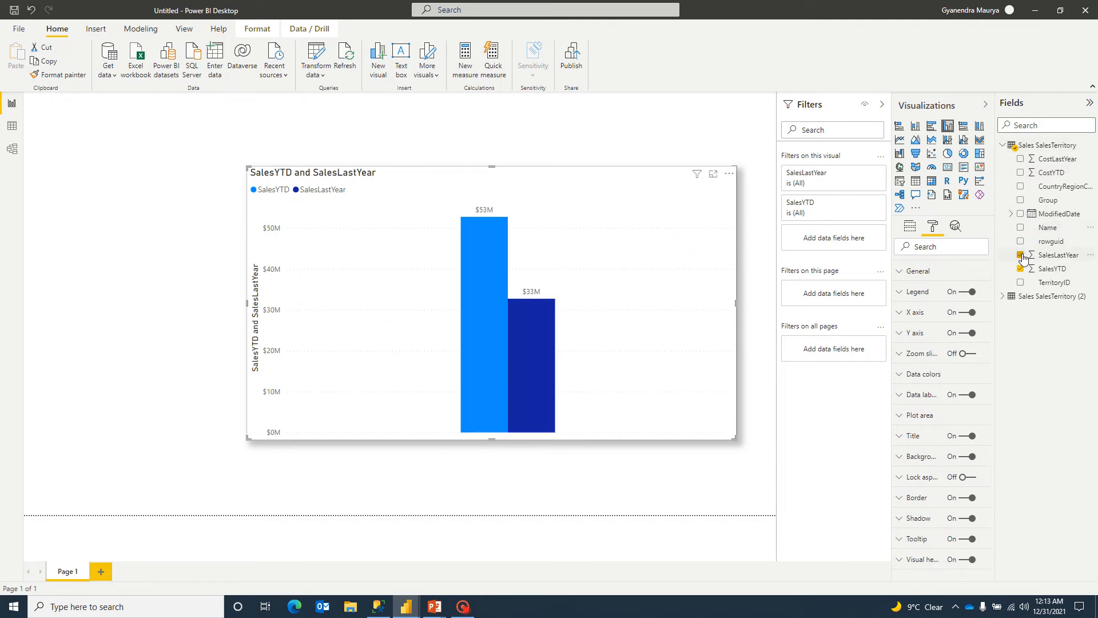
pyautogui.click(1022, 254)
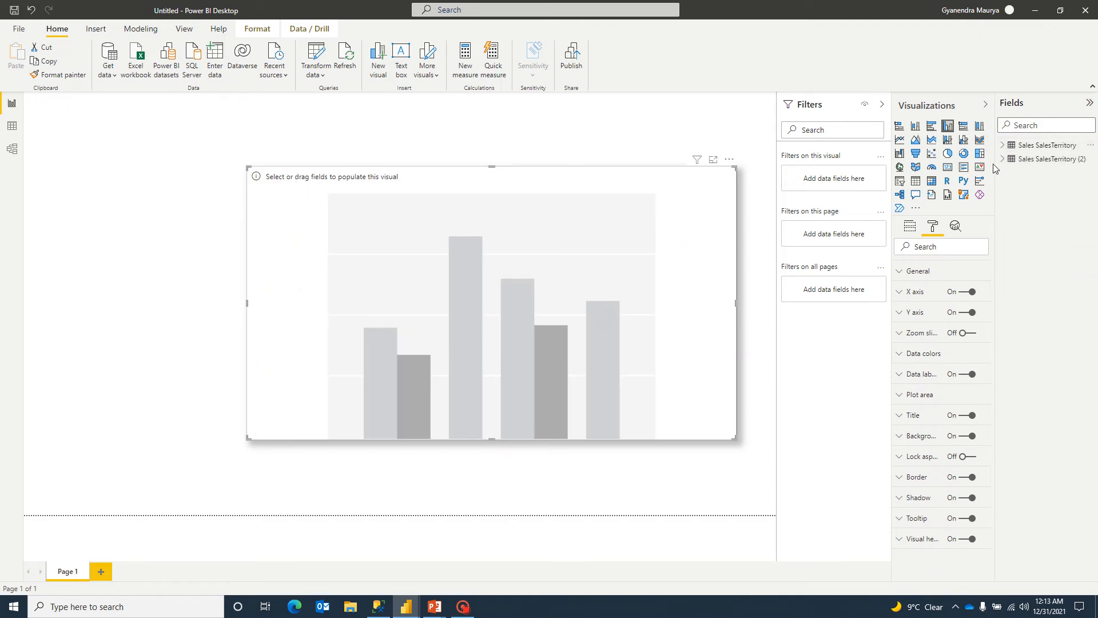
pyautogui.click(1049, 158)
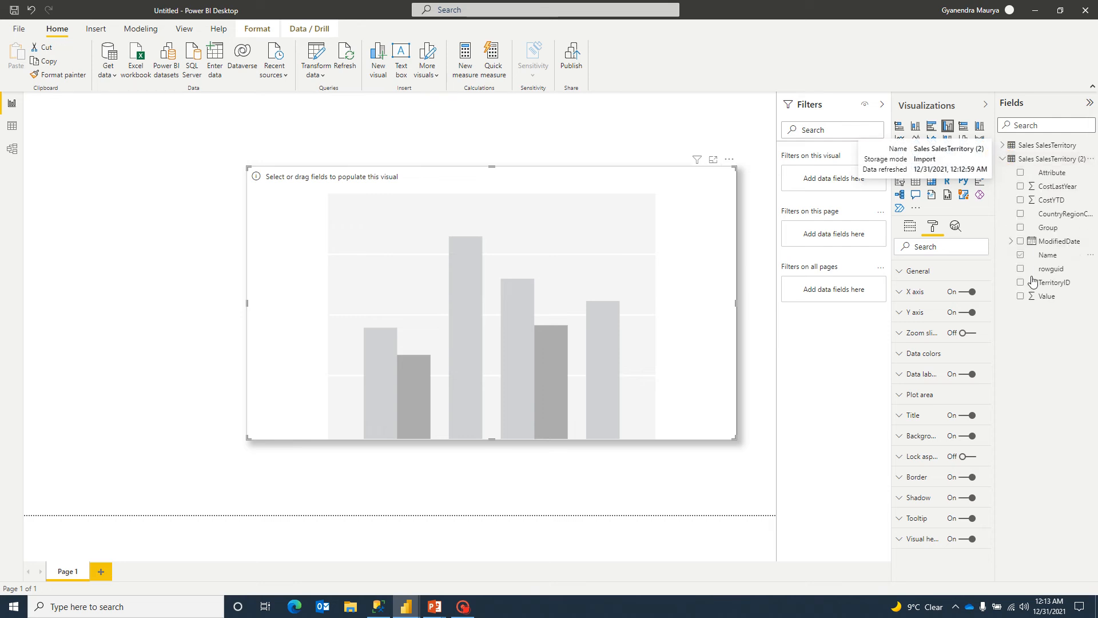
pyautogui.moveTo(1049, 165)
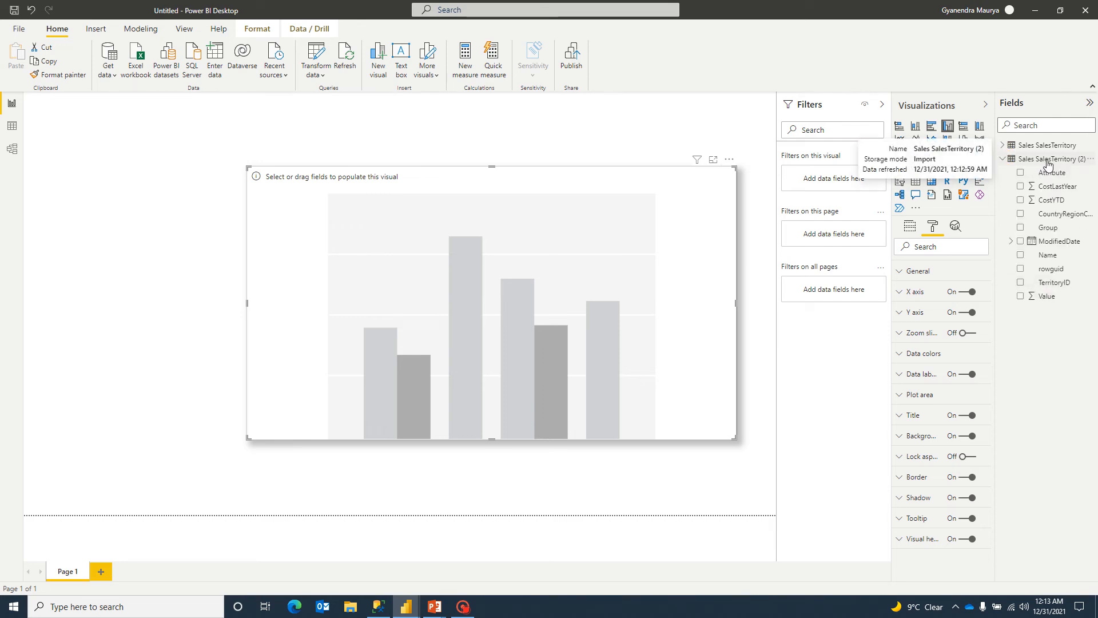
pyautogui.click(1047, 158)
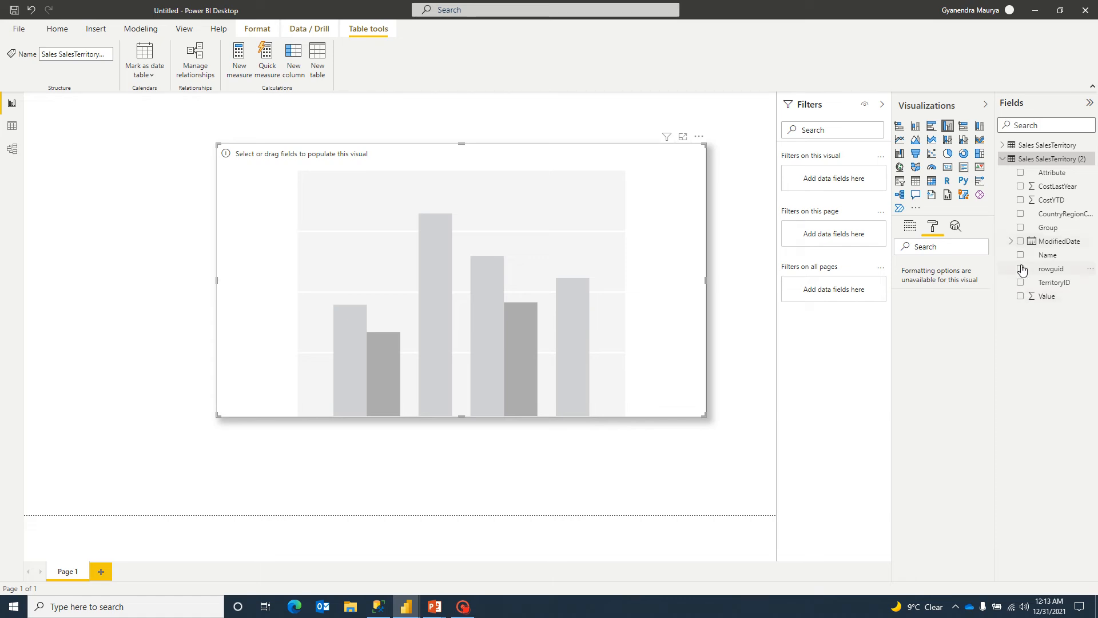
# Step: Plot Value by Name from Sales SalesTerritory (2) and enlarge the chart
pyautogui.click(1021, 255)
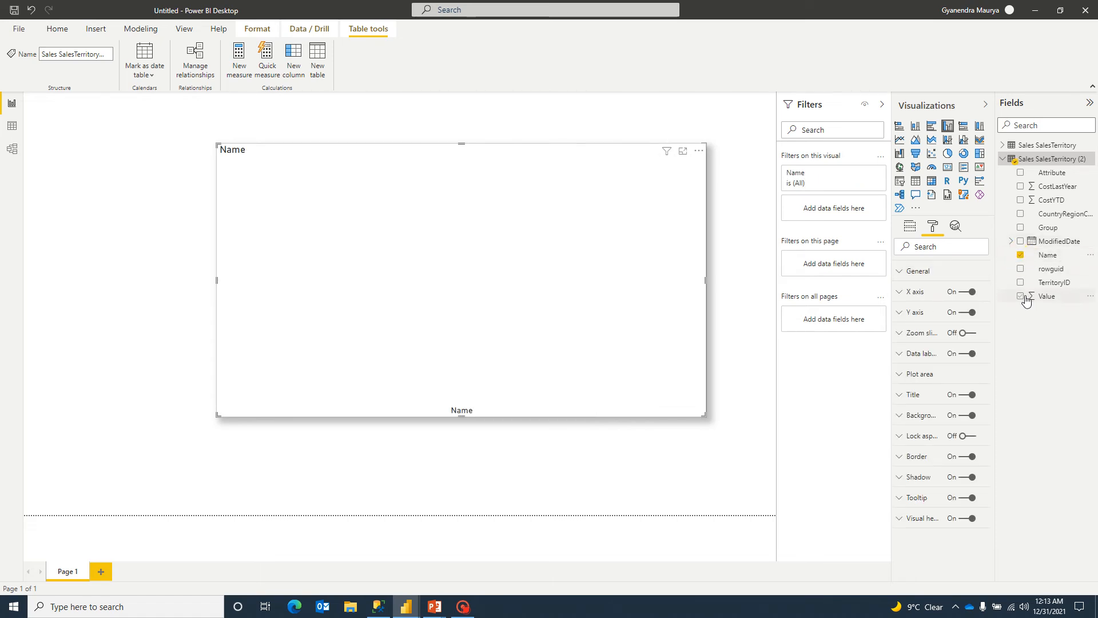
pyautogui.click(1020, 295)
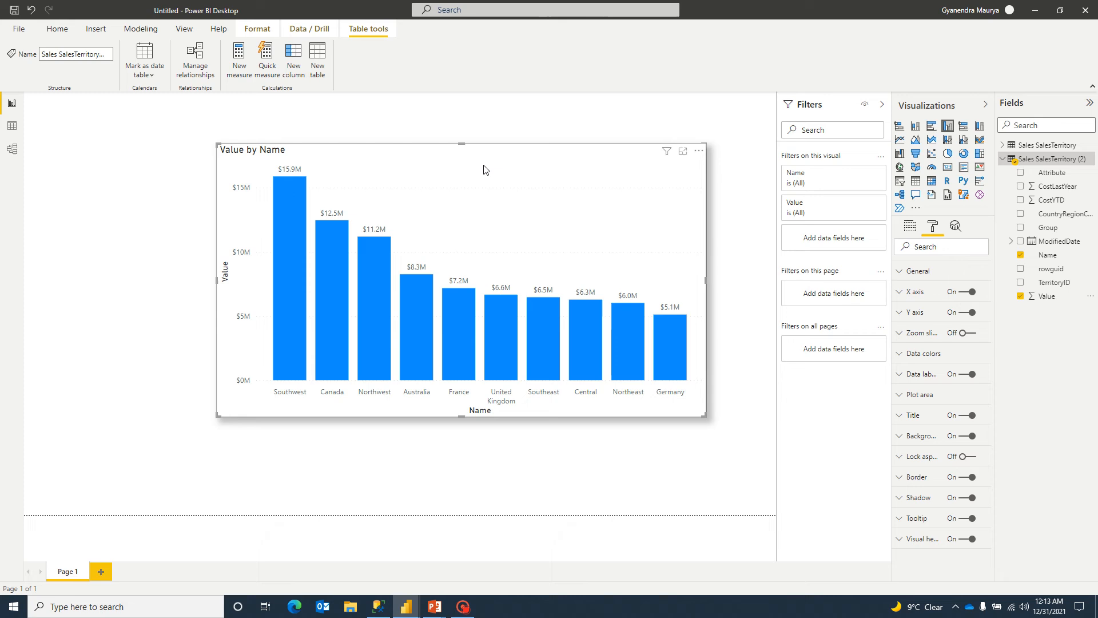
pyautogui.moveTo(708, 418); pyautogui.dragTo(723, 419)
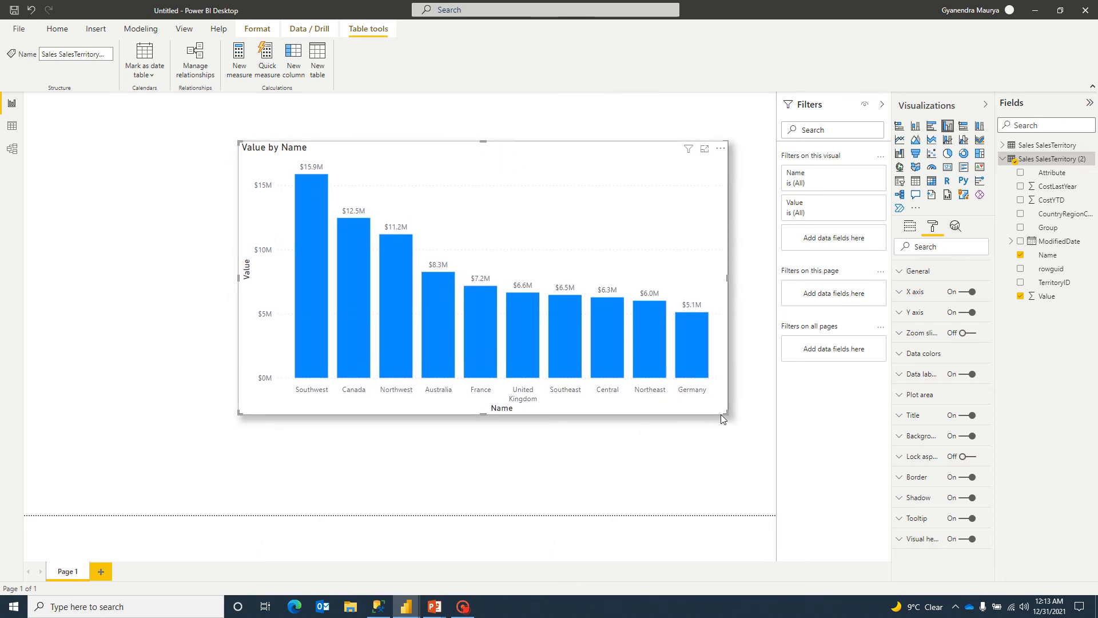
pyautogui.moveTo(726, 419); pyautogui.dragTo(755, 450)
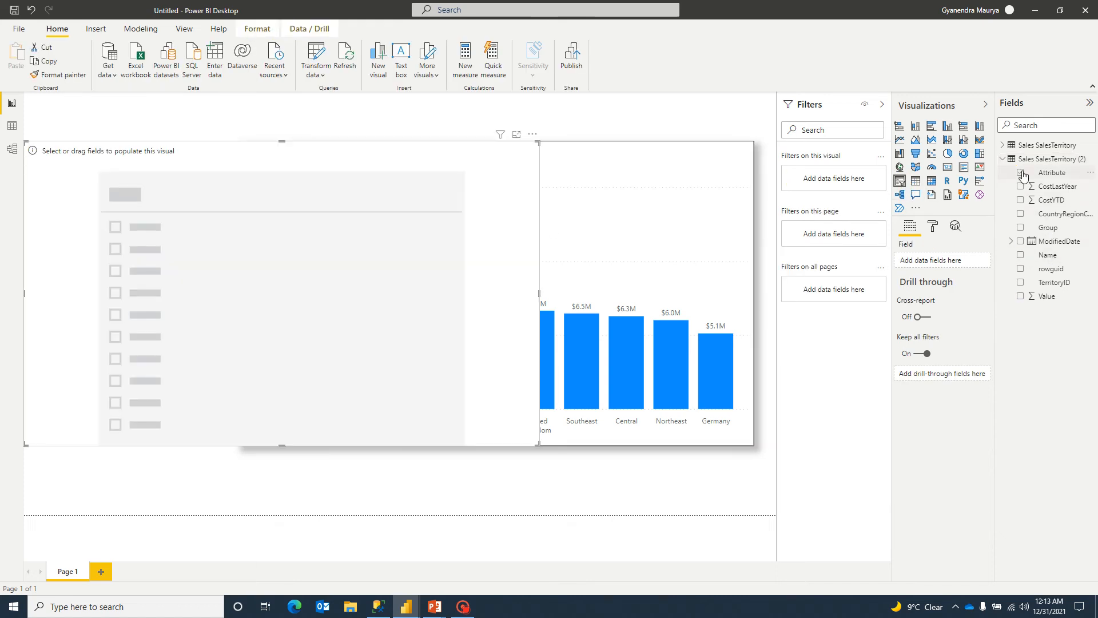
# Step: Fill the new slicer with the Attribute field, listing SalesLastYear and SalesYTD
pyautogui.click(1020, 173)
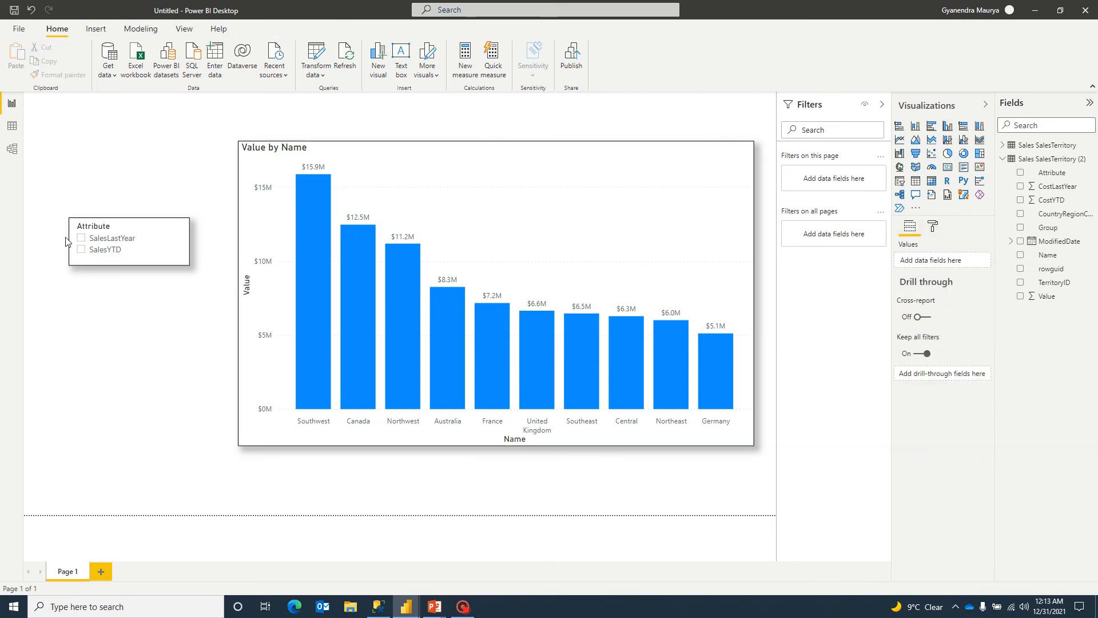
# Step: Toggle the slicer between SalesLastYear and SalesYTD twice, leaving the chart on SalesYTD by Name
pyautogui.click(80, 238)
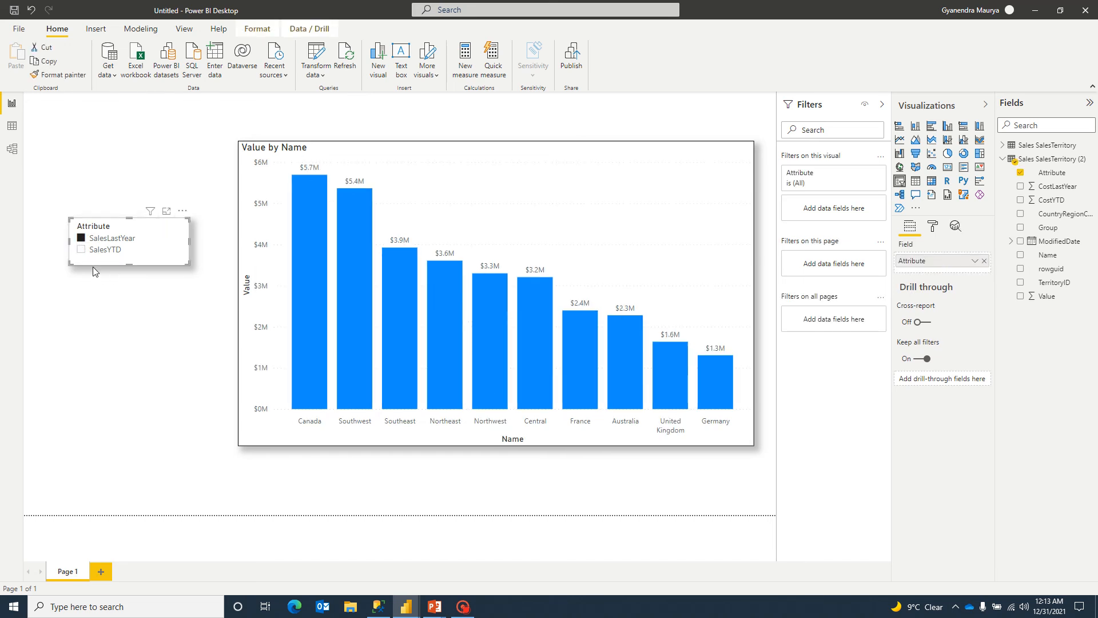
pyautogui.click(80, 251)
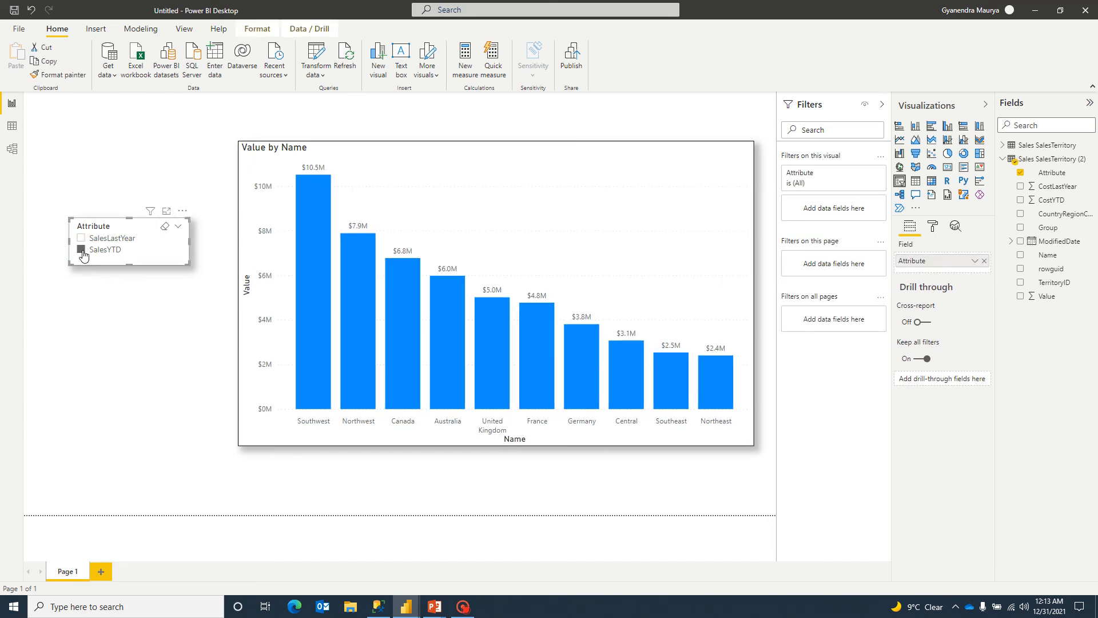
pyautogui.click(80, 238)
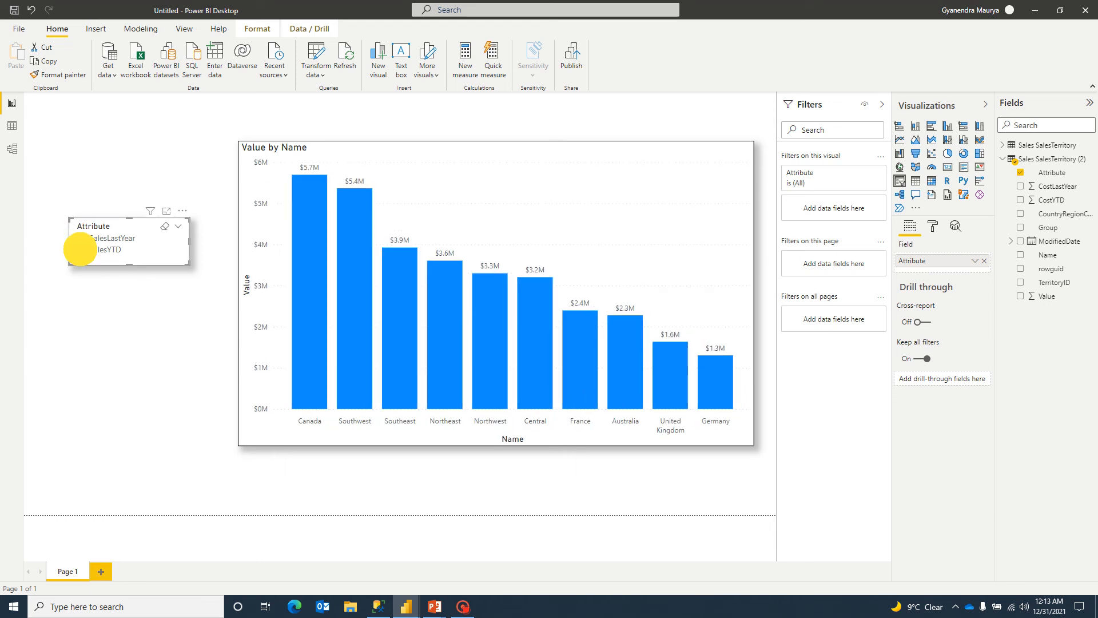
pyautogui.click(81, 250)
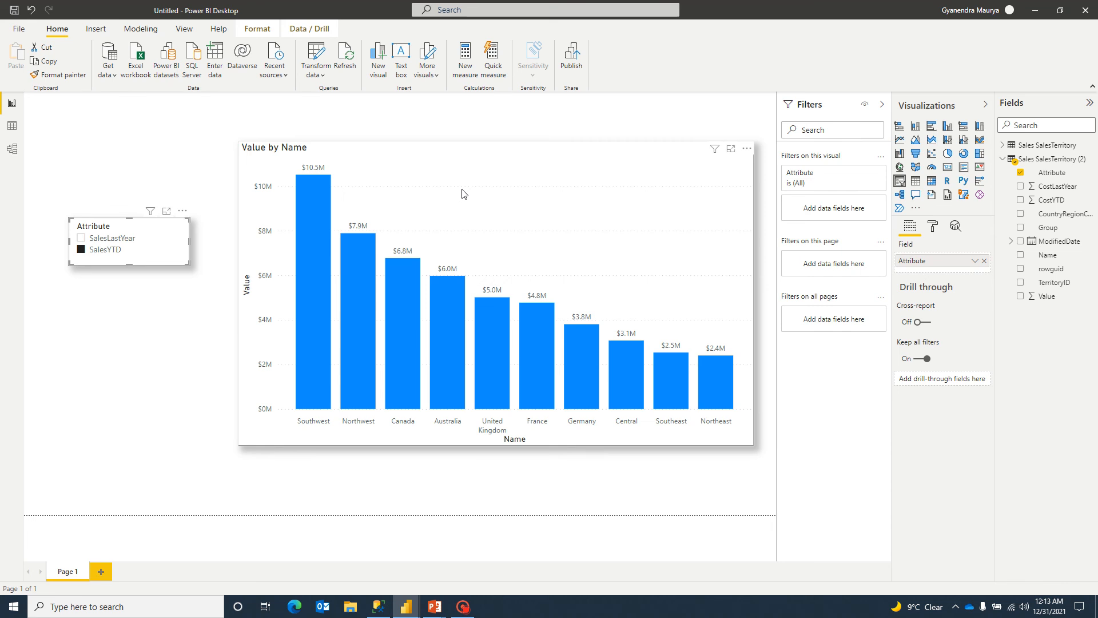
pyautogui.moveTo(478, 174)
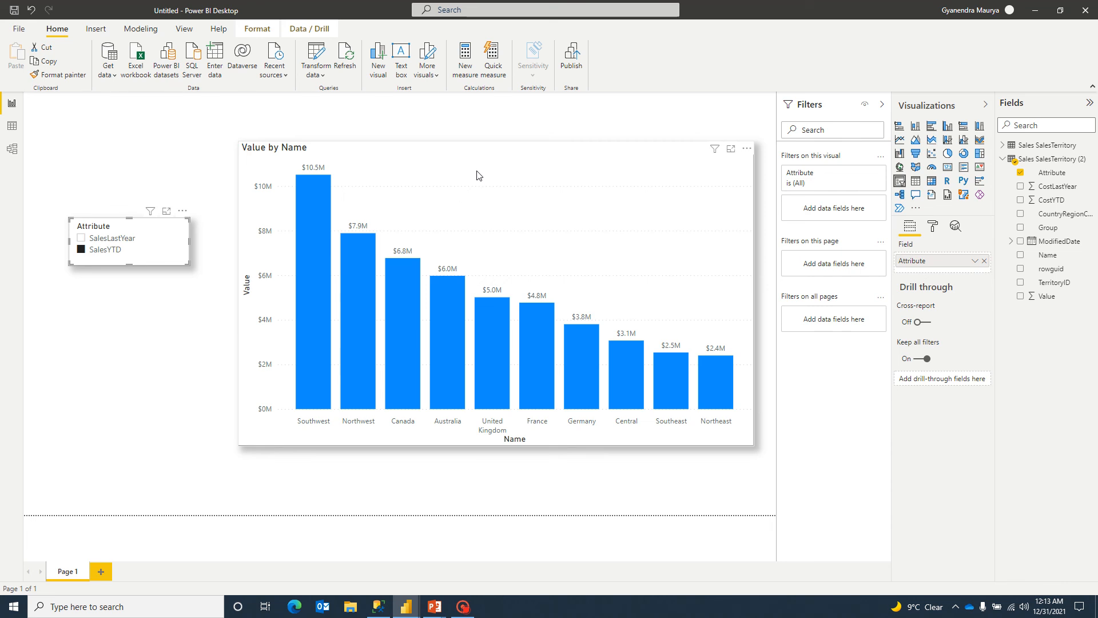
pyautogui.moveTo(292, 239)
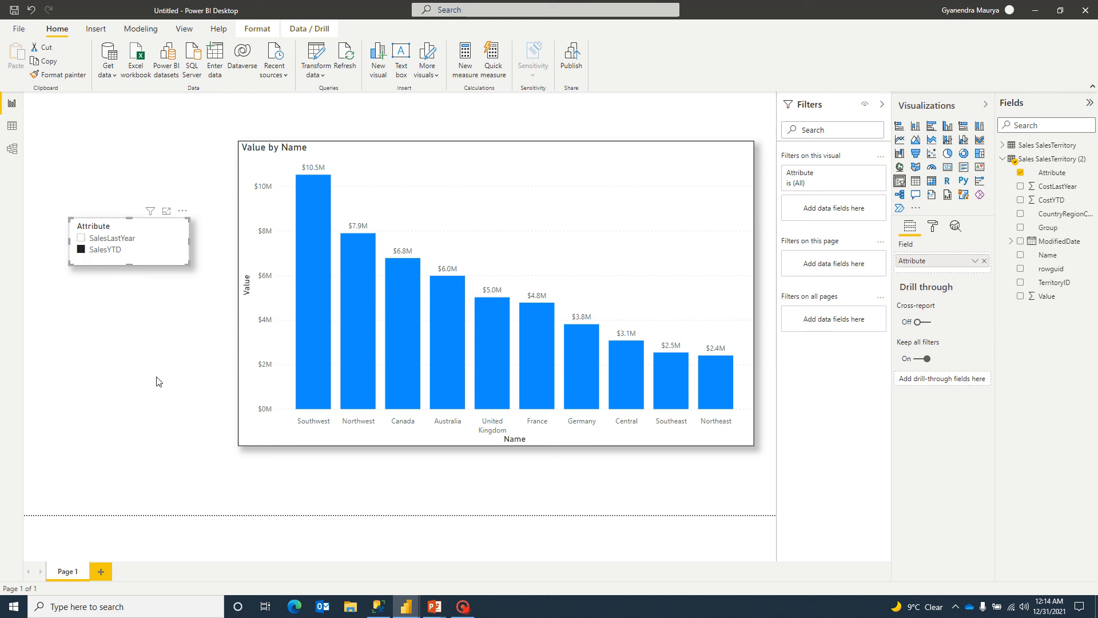
pyautogui.moveTo(438, 299)
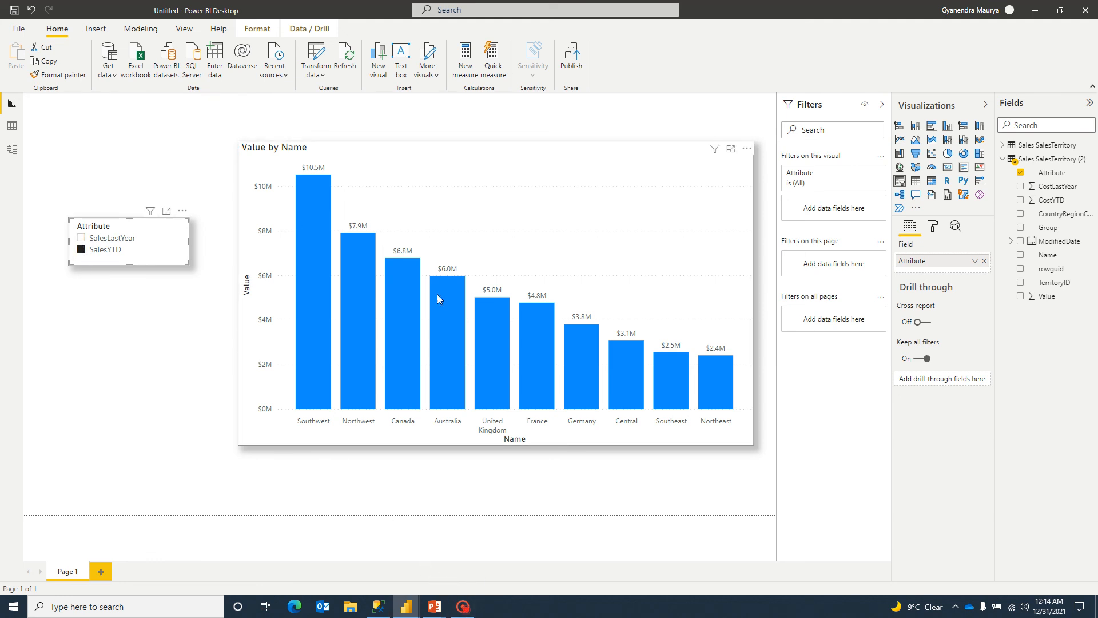